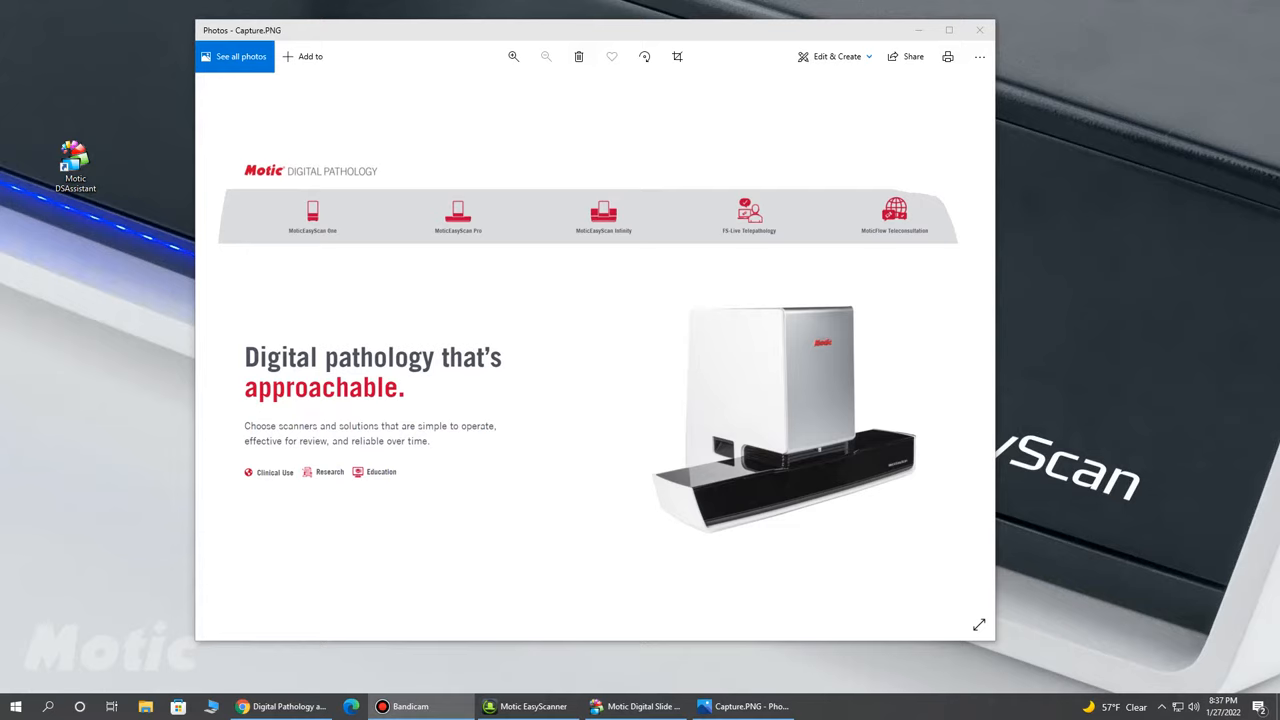
mouse_move(725, 253)
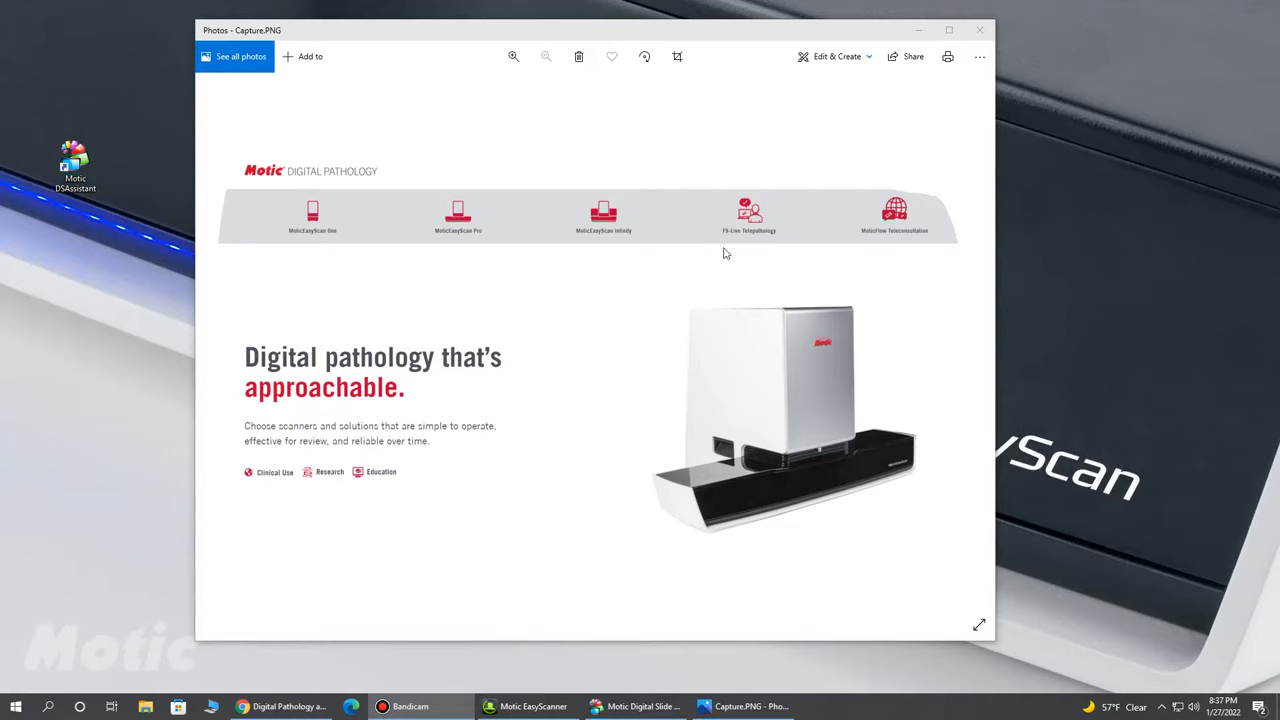
mouse_move(310, 248)
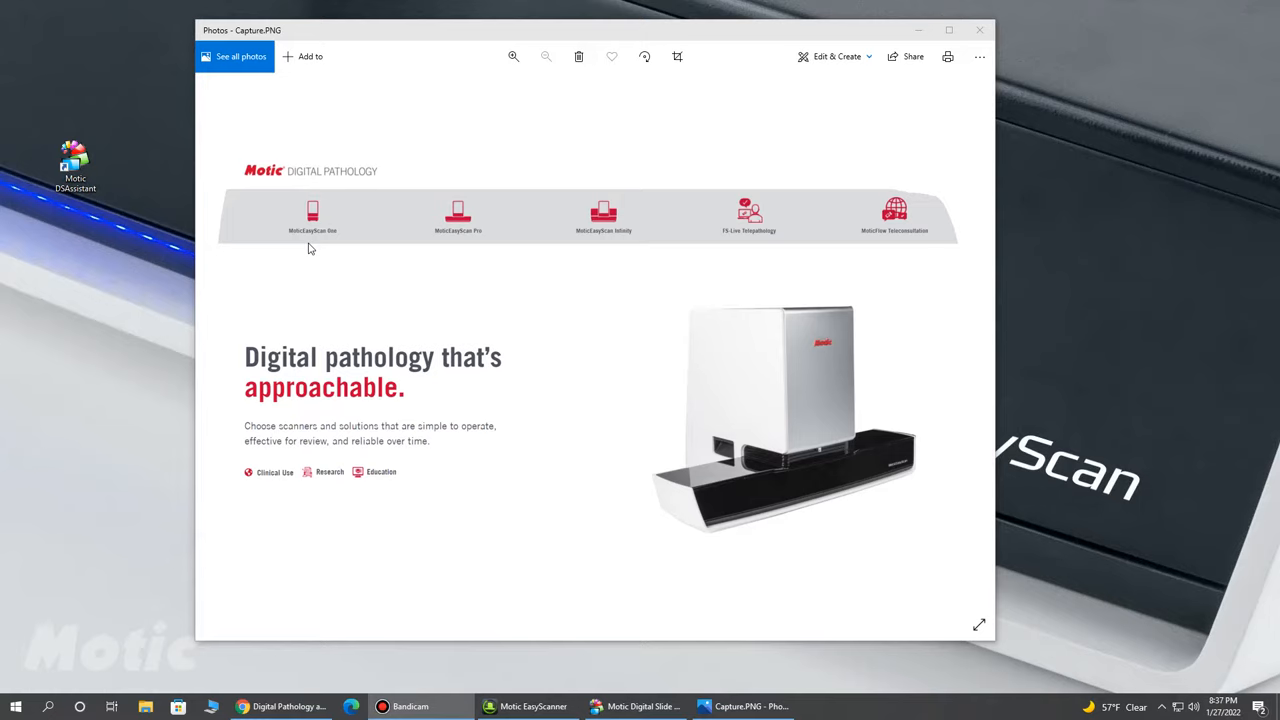
mouse_move(478, 206)
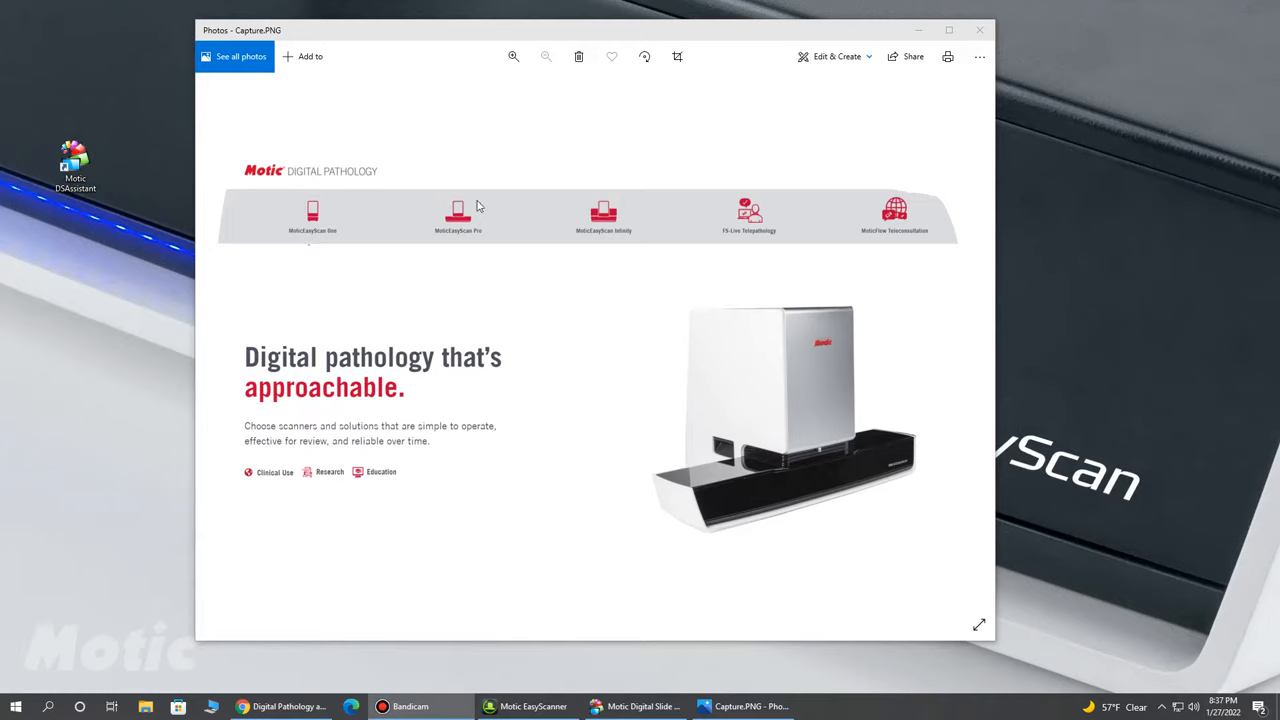
mouse_move(511, 205)
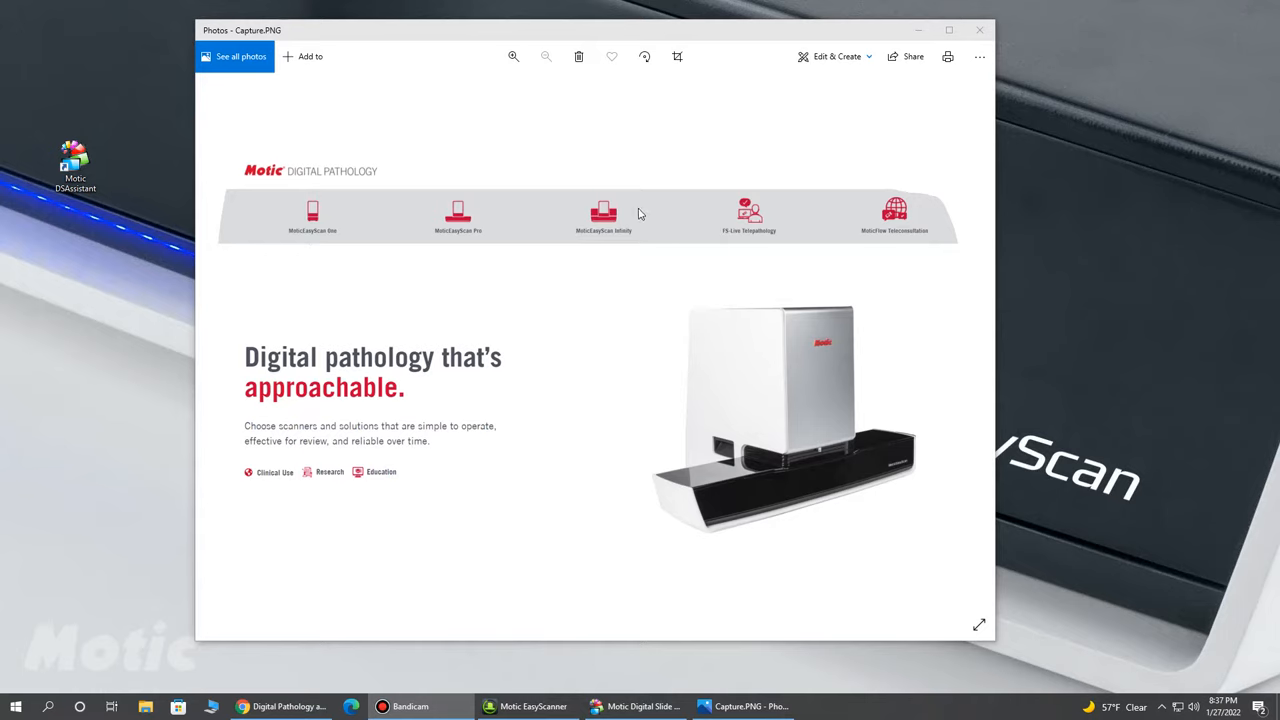
mouse_move(635, 213)
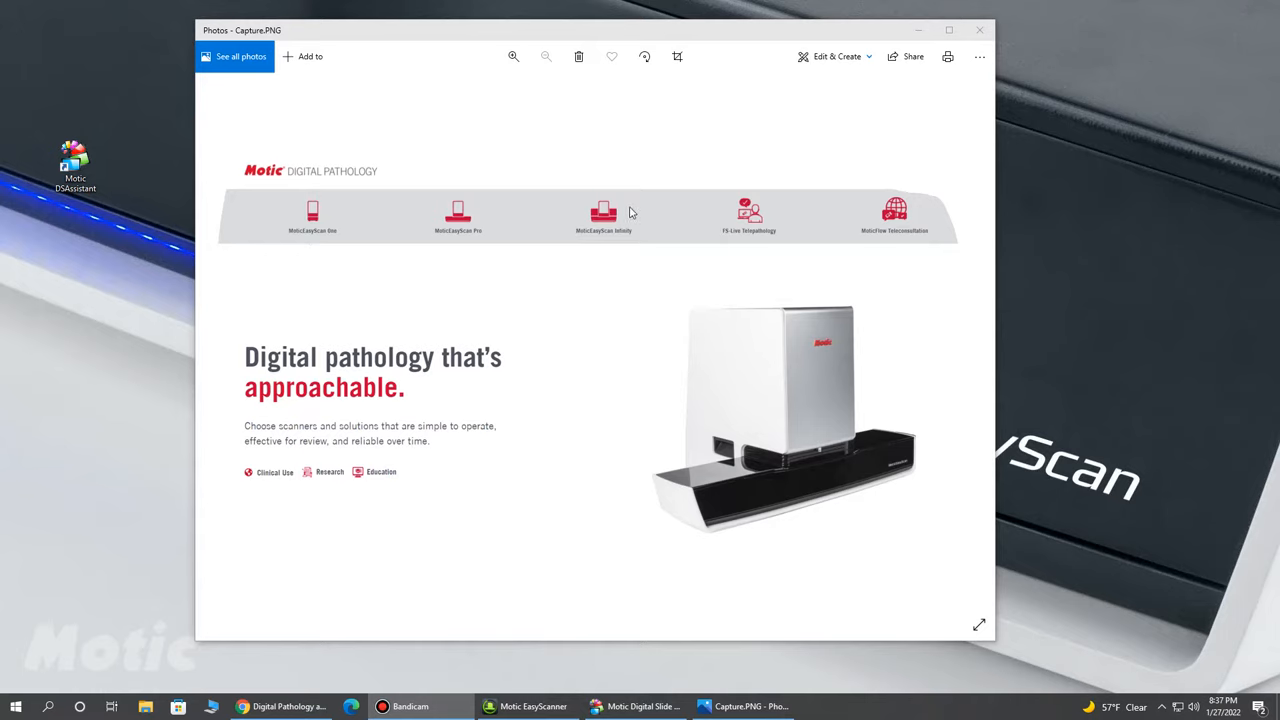
mouse_move(718, 237)
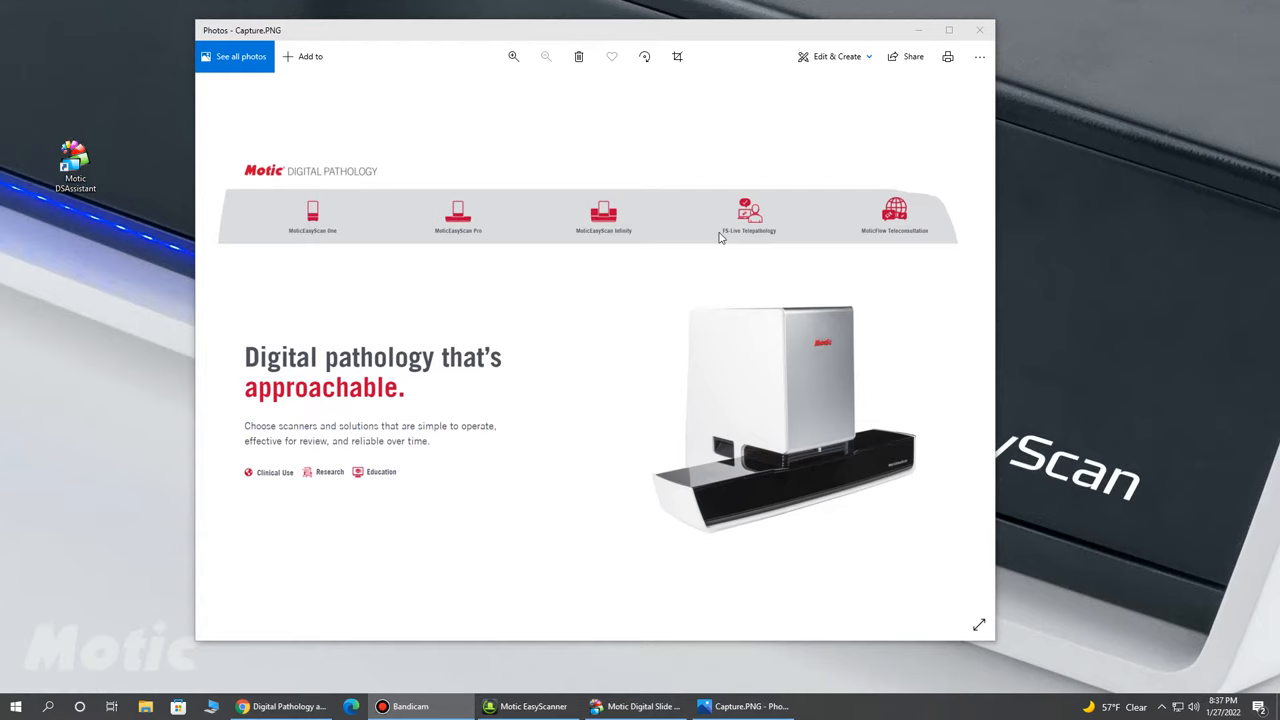
mouse_move(767, 248)
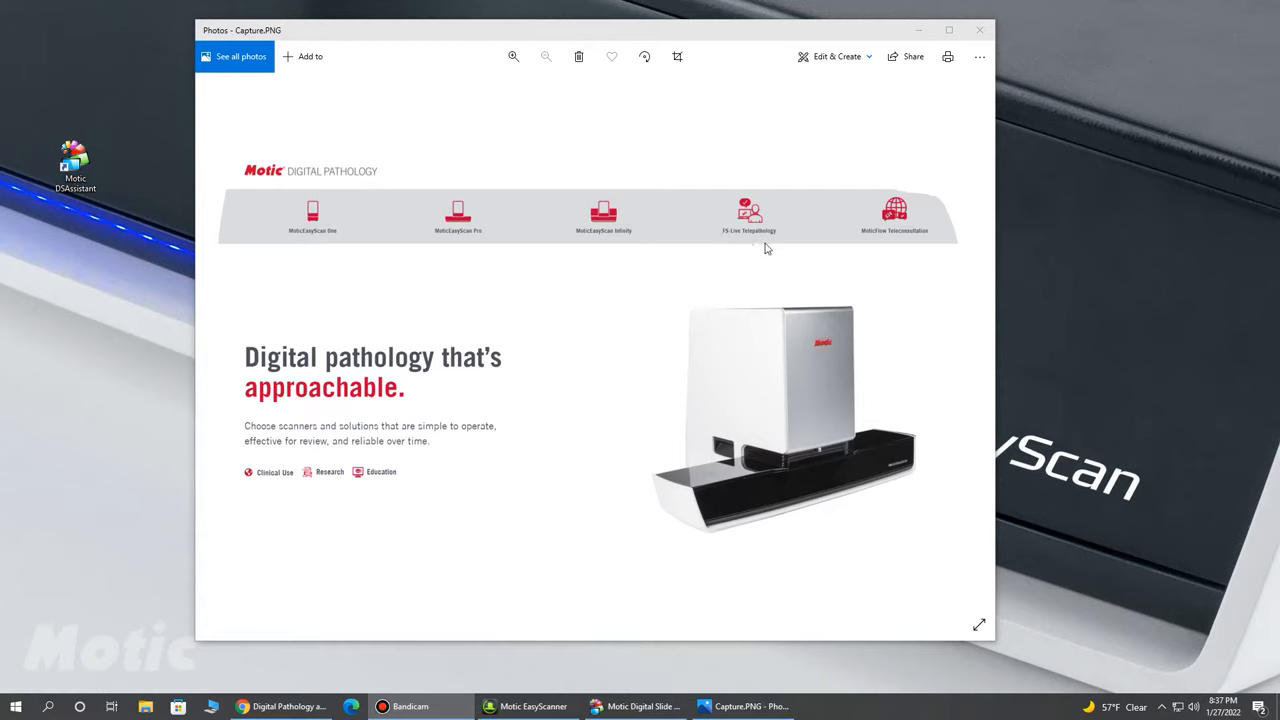
mouse_move(598, 355)
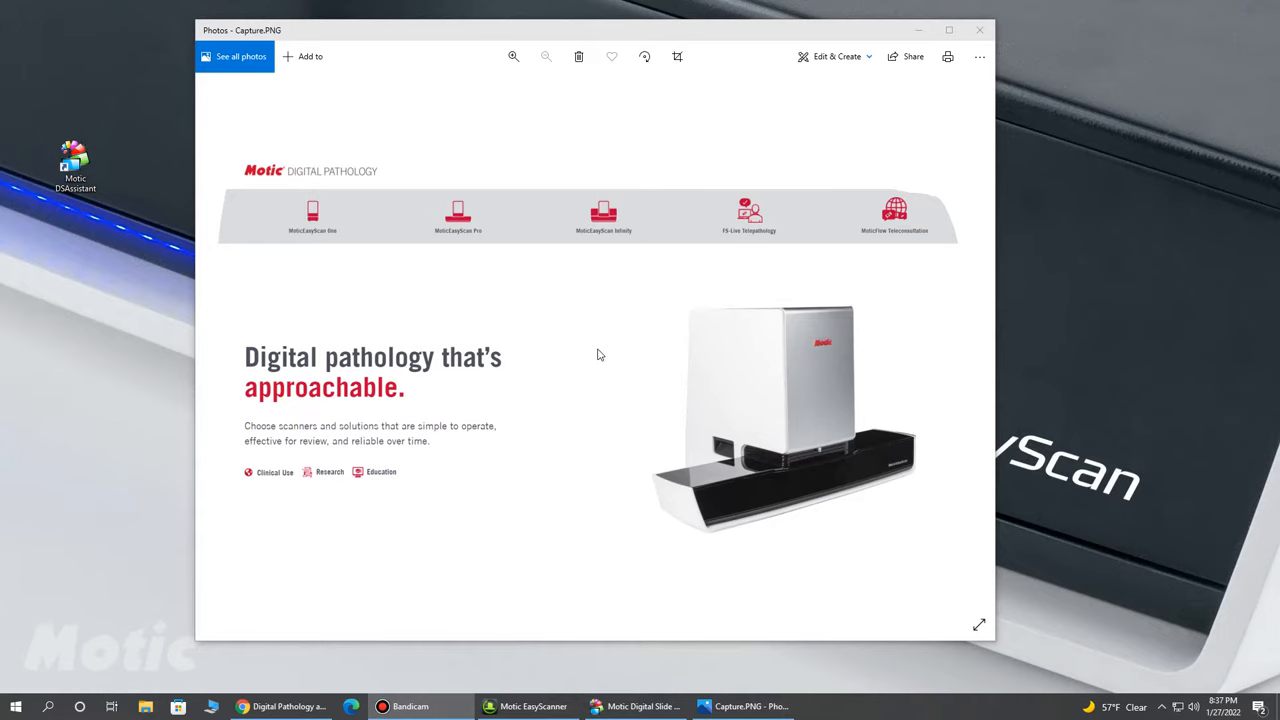
mouse_move(918, 30)
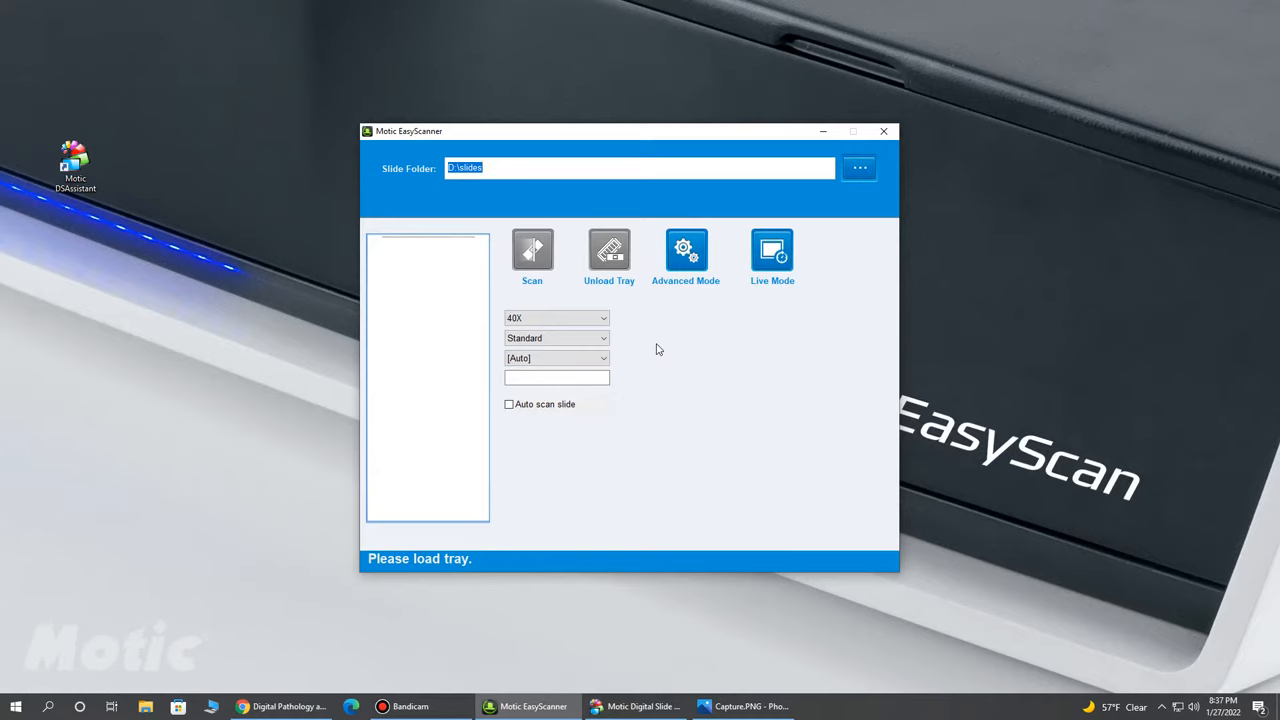
Load the slide tray and capture a preview showing the detected tissue region
click(532, 250)
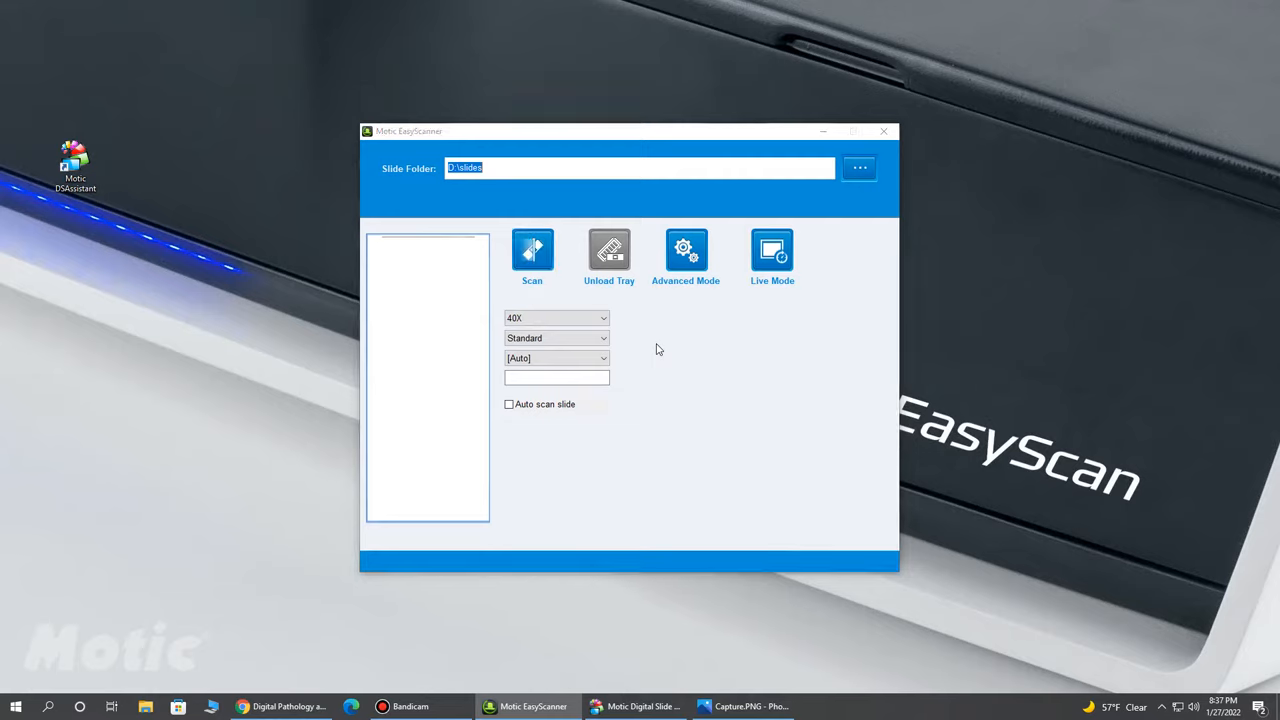
click(532, 255)
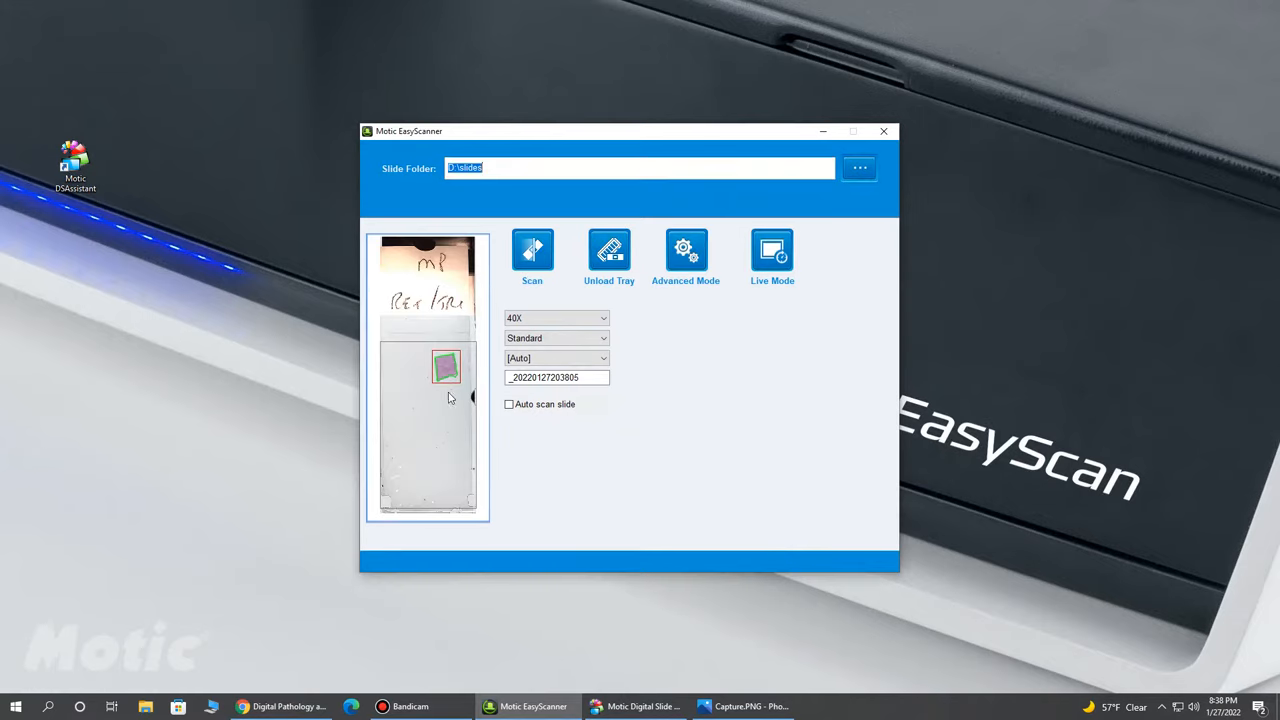
Open the Scan Area Editor from the slide thumbnail and switch to Edit Mask
double_click(428, 375)
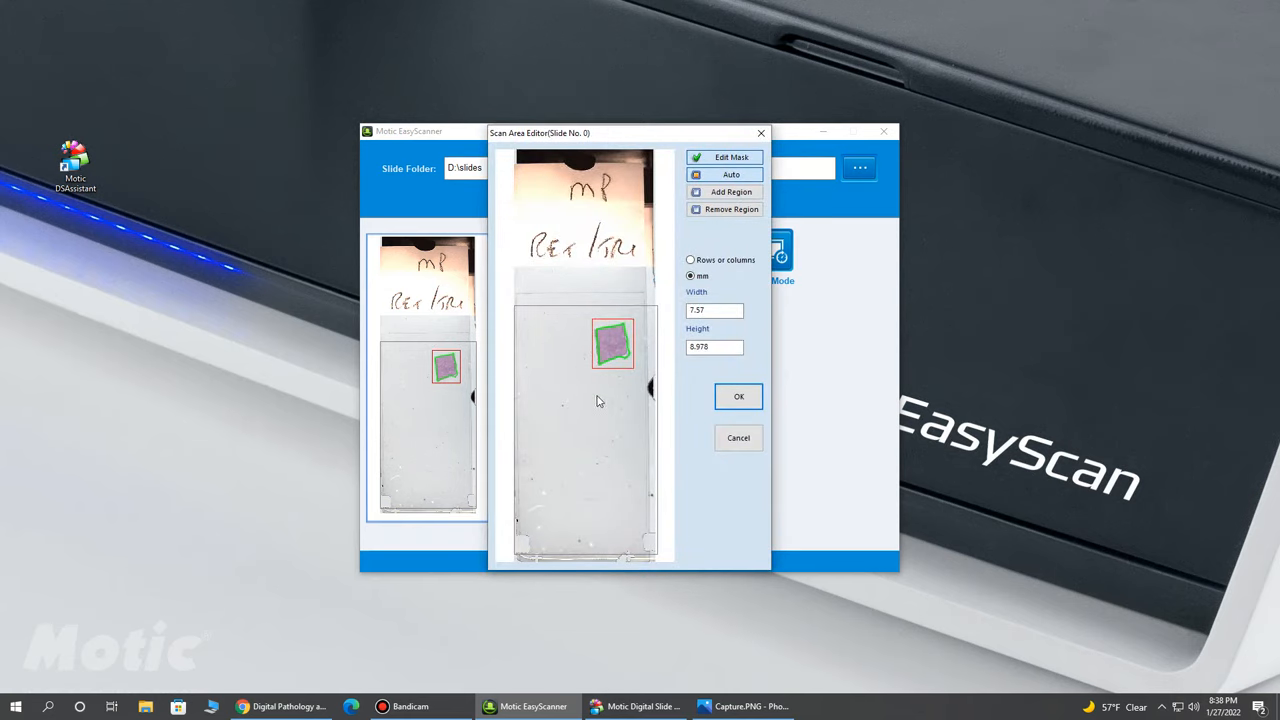
mouse_move(587, 389)
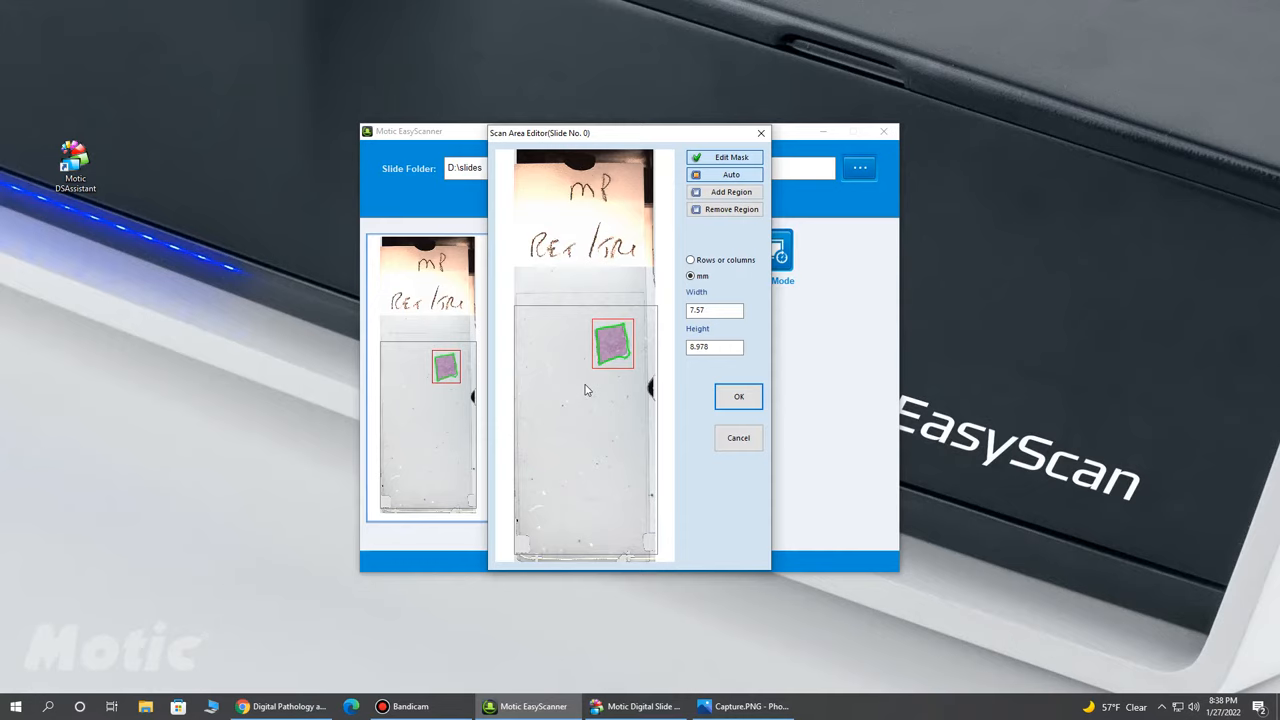
mouse_move(585, 378)
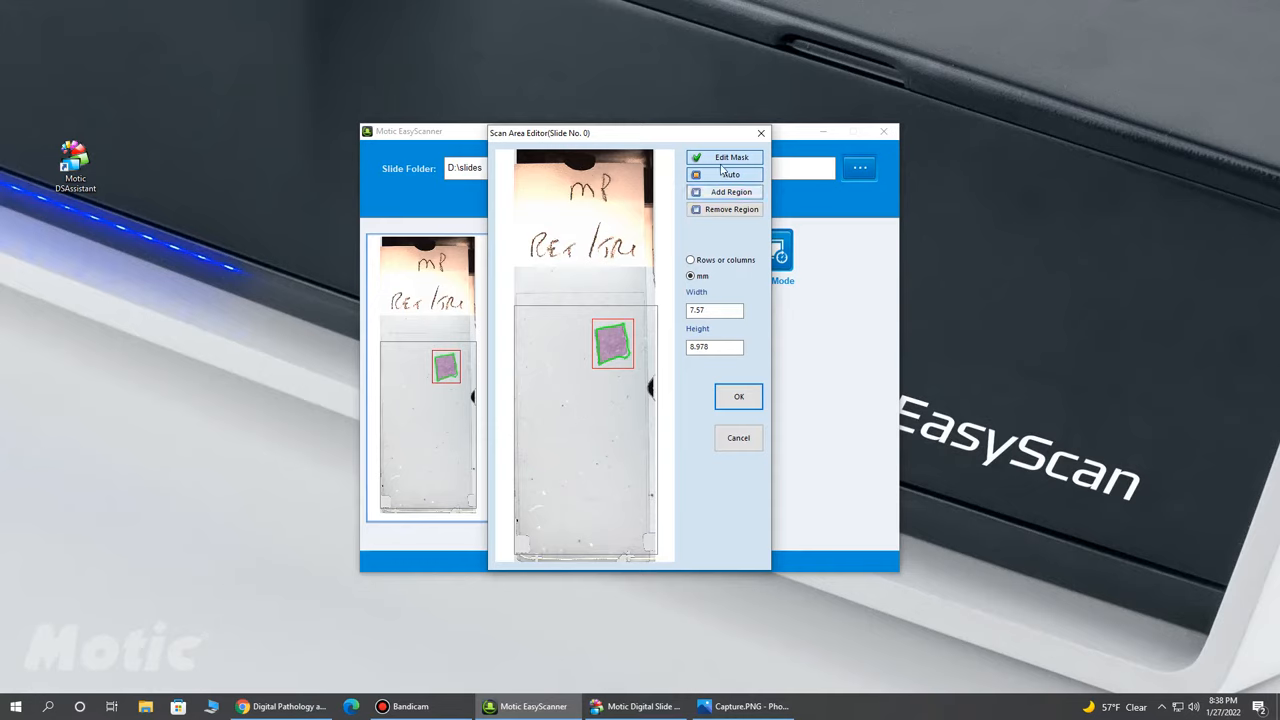
click(738, 396)
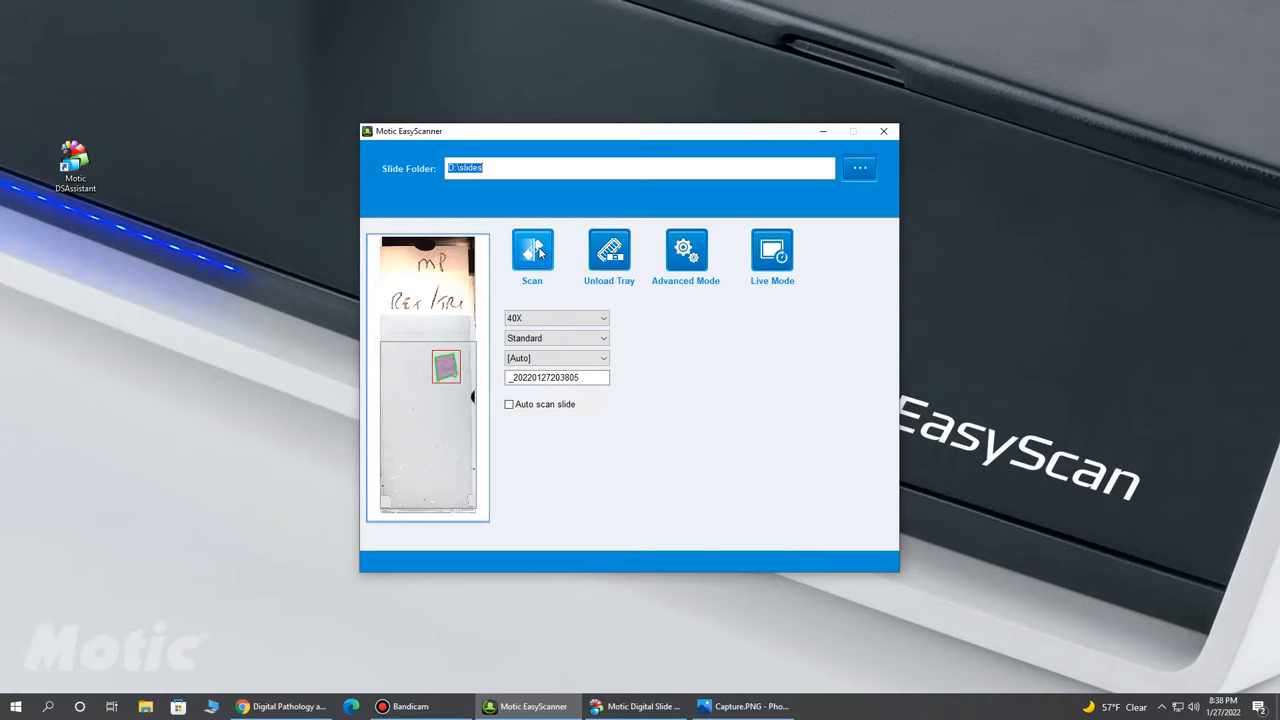
mouse_move(609, 250)
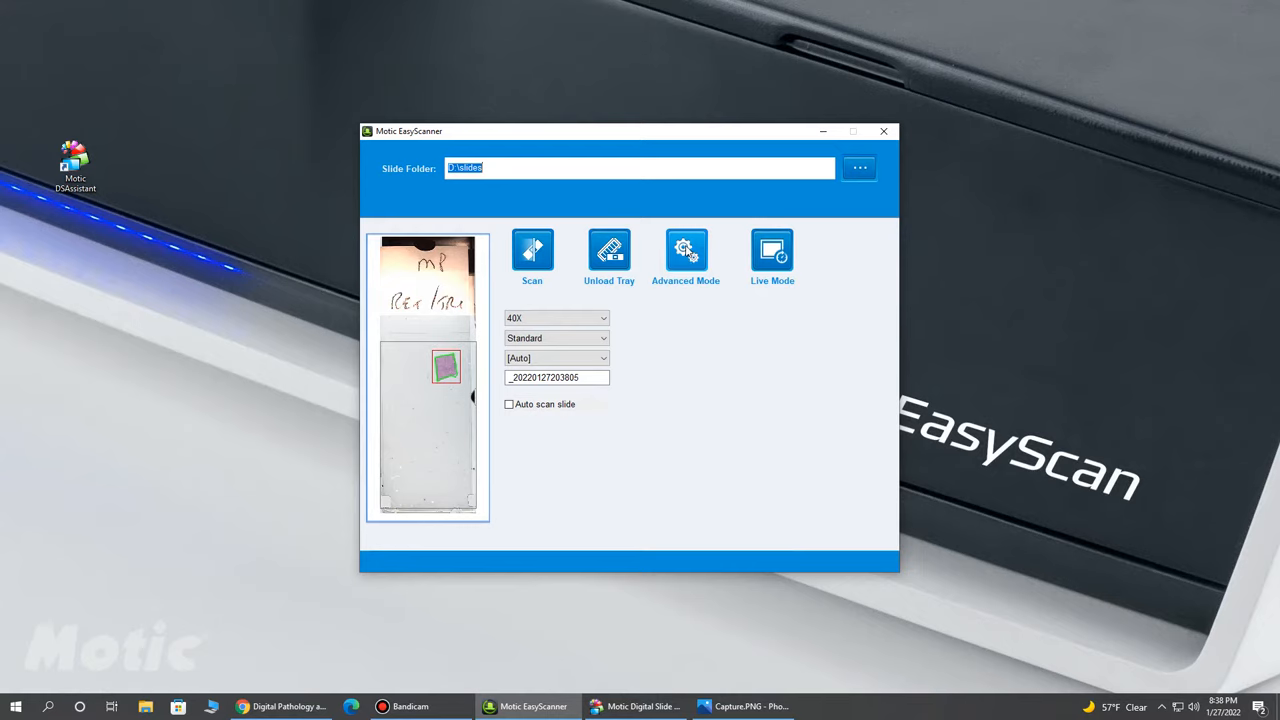
click(557, 318)
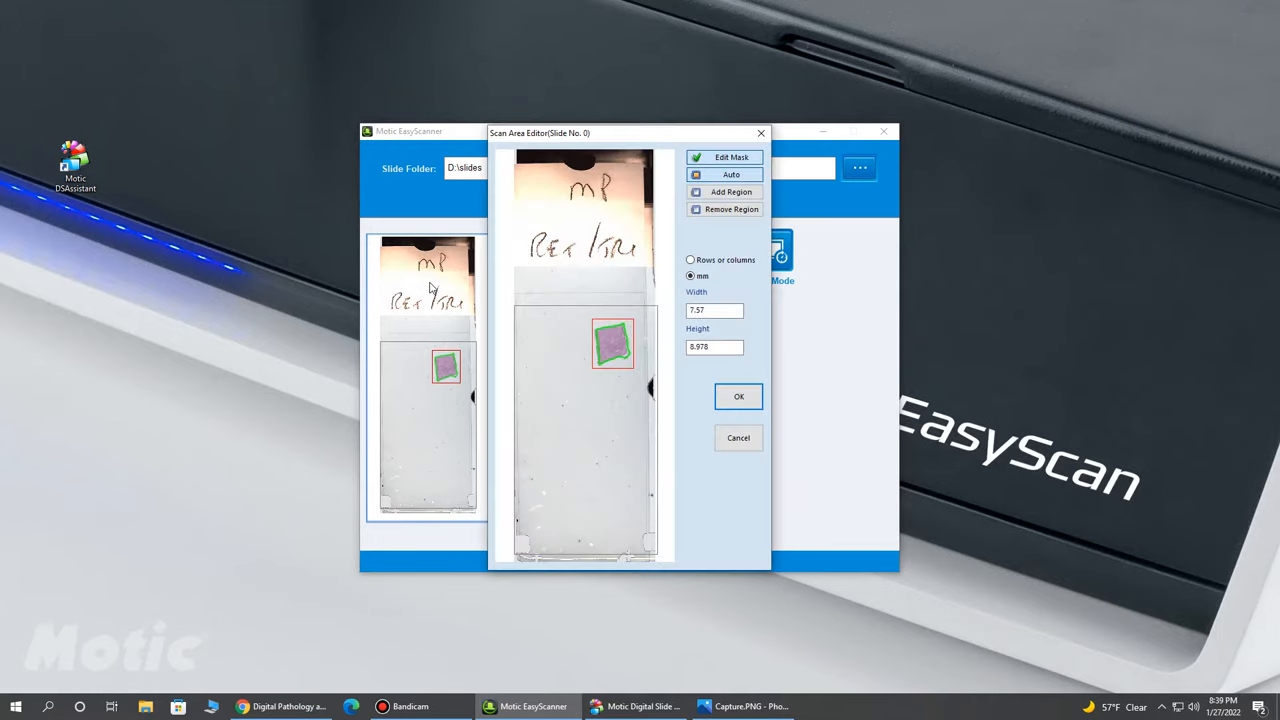
Confirm the Scan Area Editor with OK, keeping the detected region unchanged
click(738, 396)
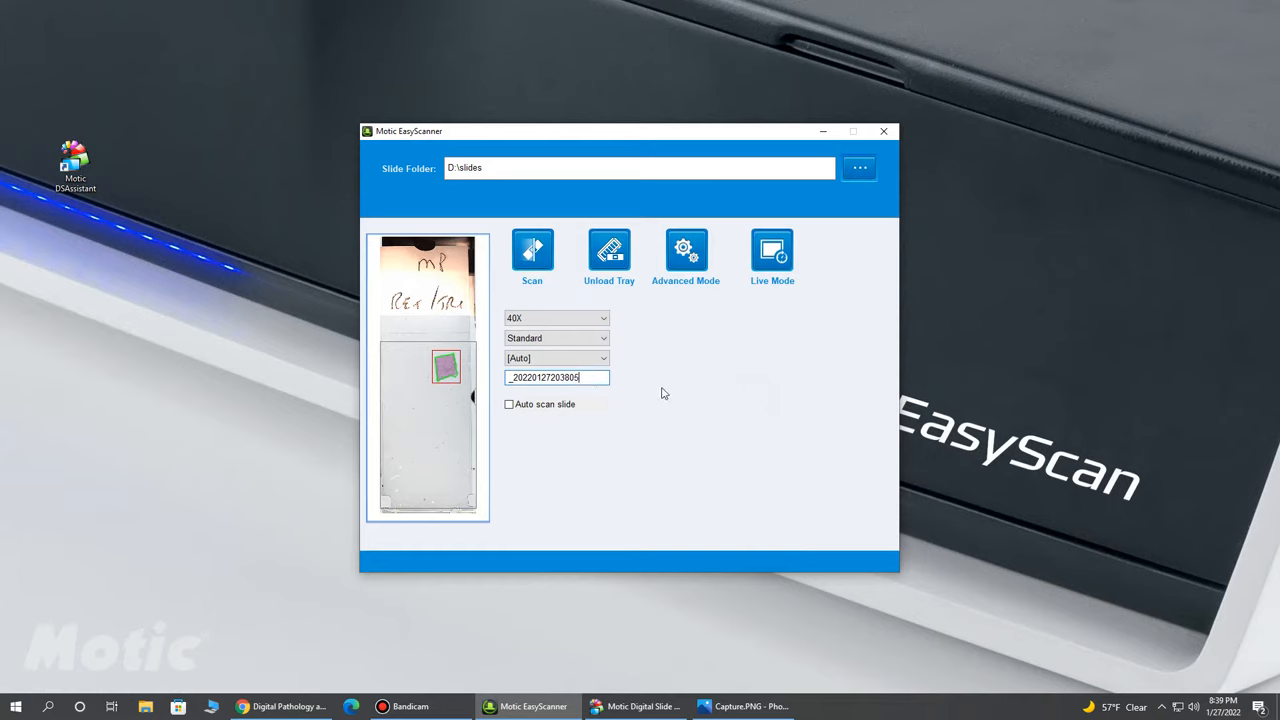
mouse_move(772, 248)
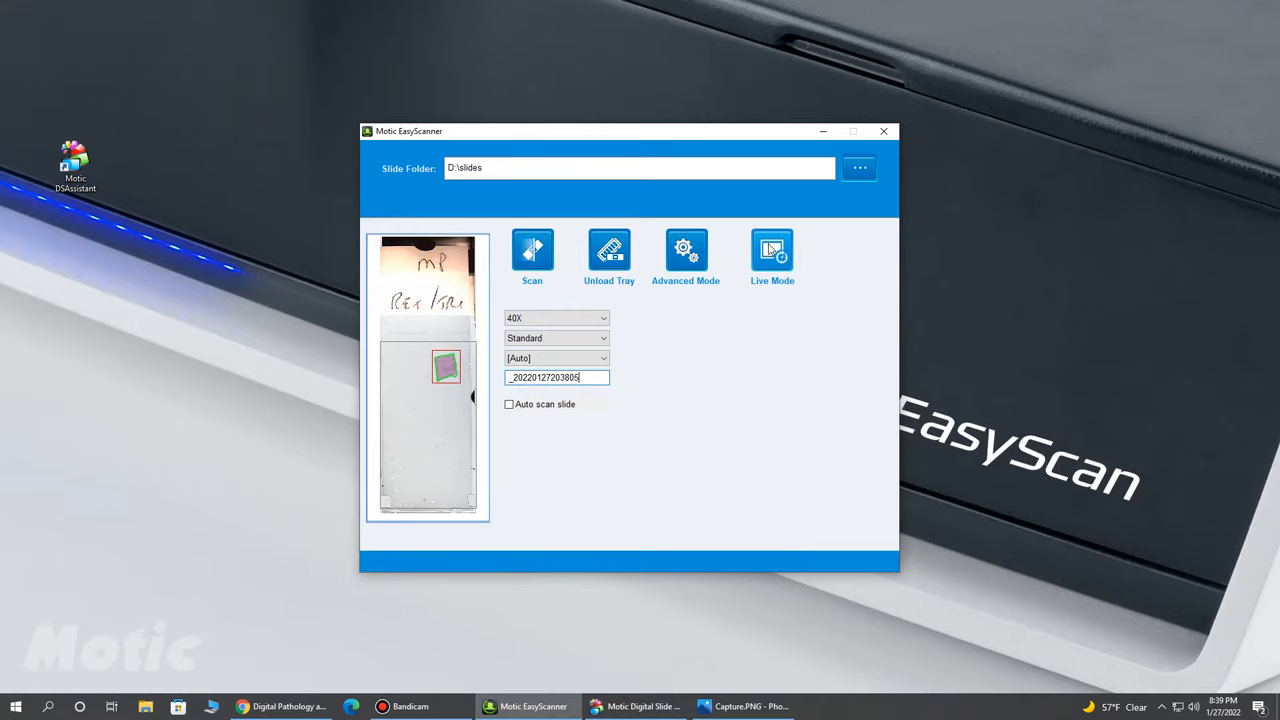
Enter Live Mode to view the slide's tissue
click(772, 250)
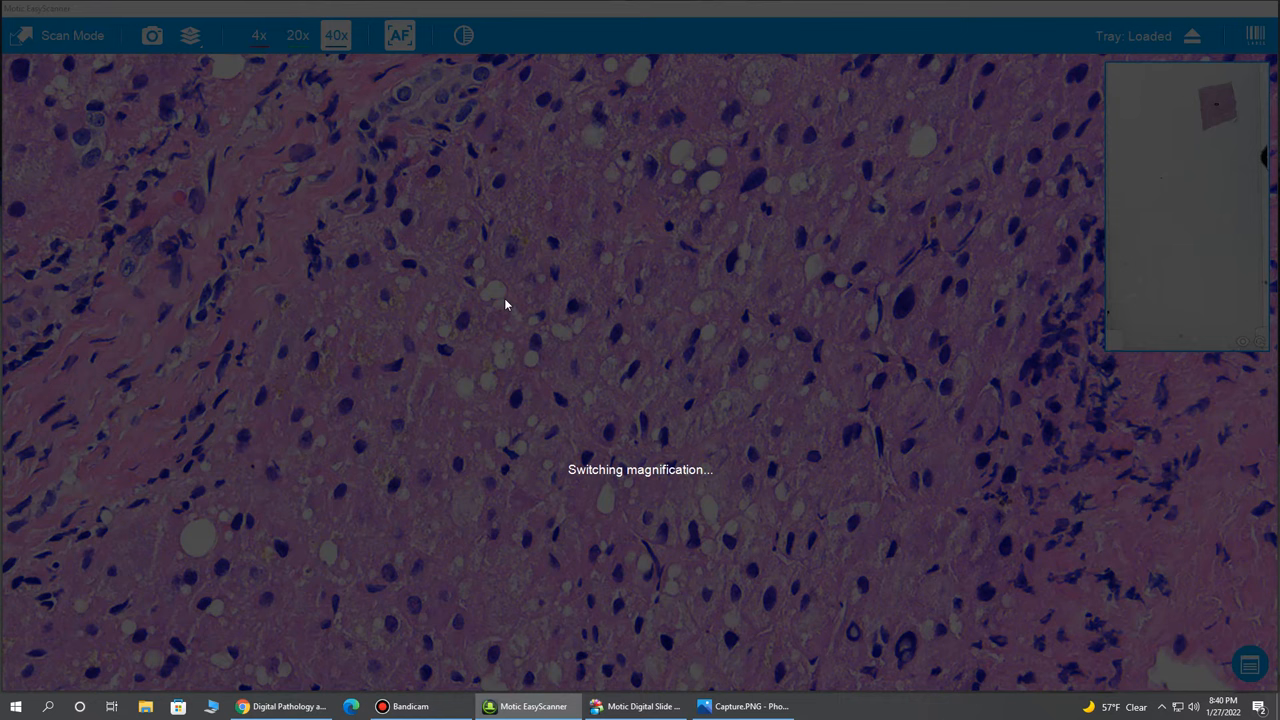
mouse_move(517, 278)
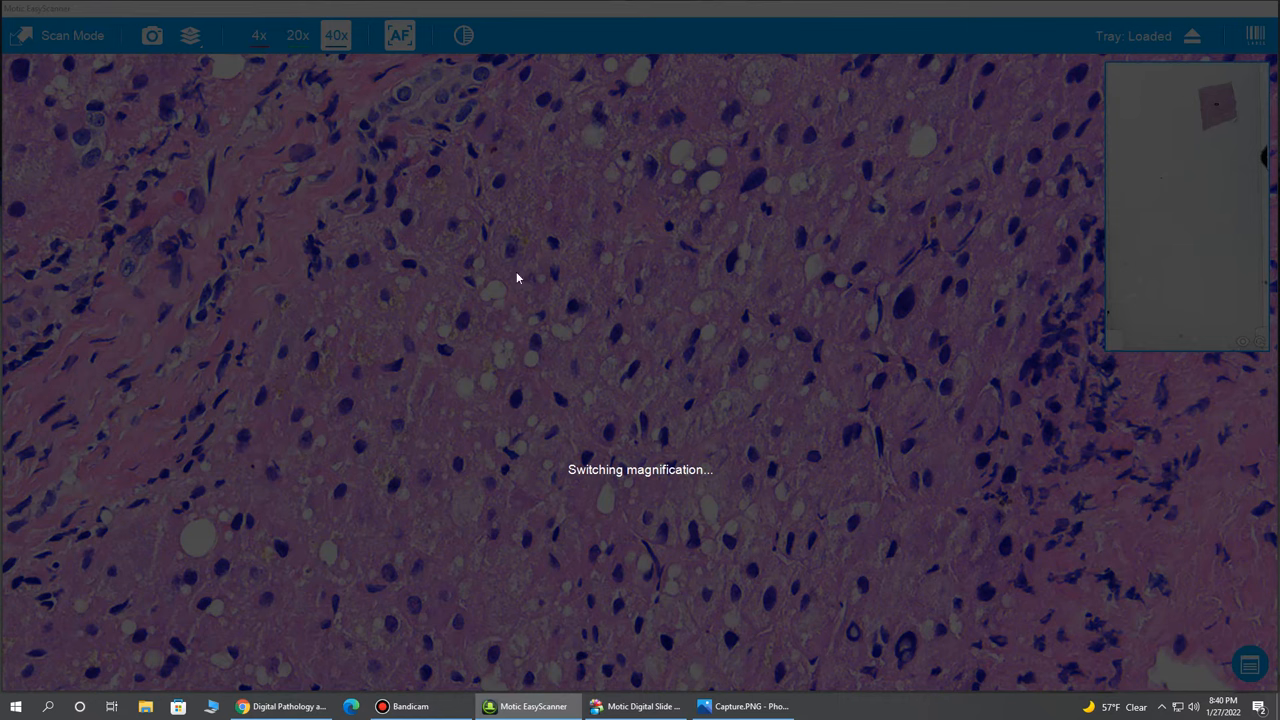
Drop the live view to a 4x overview, then select 20x
click(258, 35)
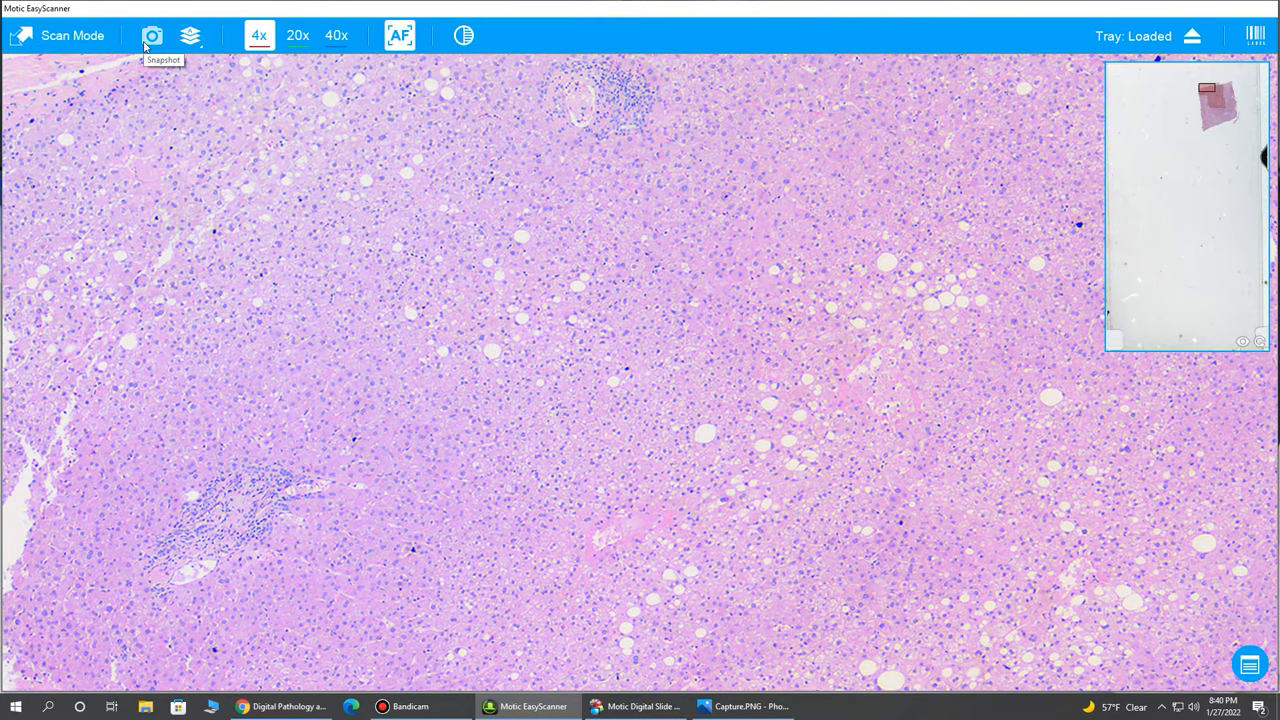
mouse_move(190, 36)
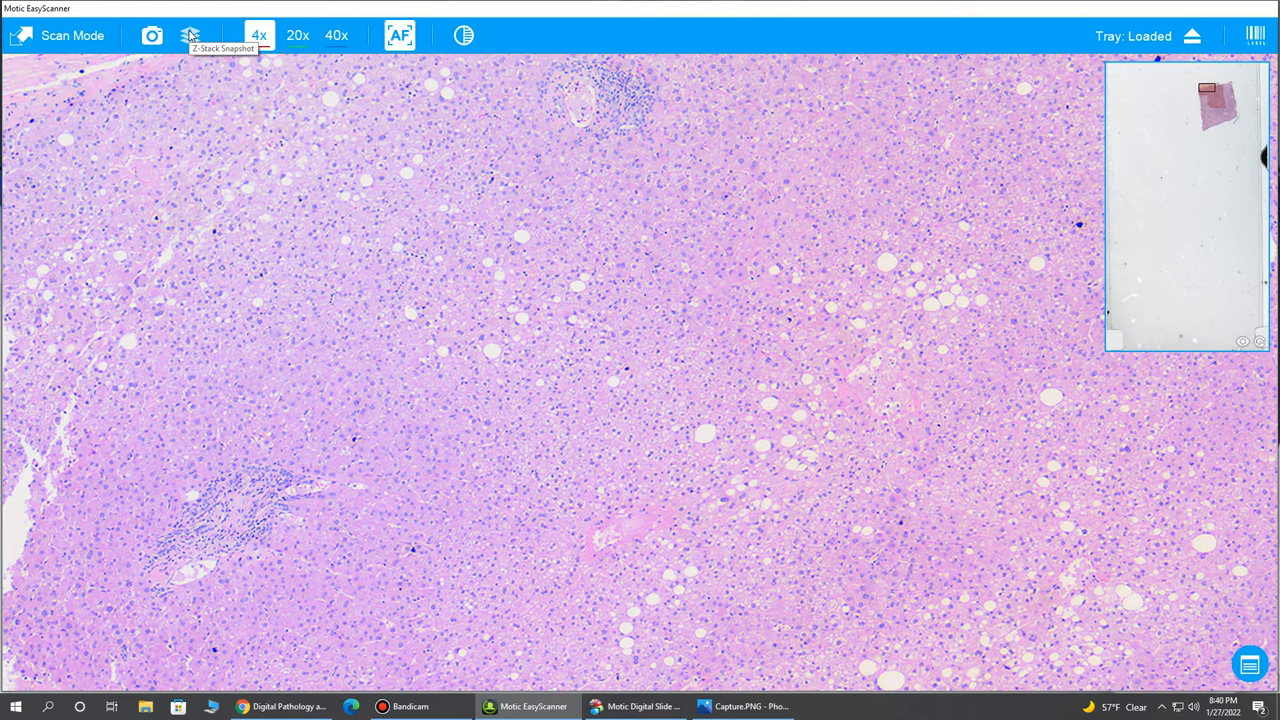
mouse_move(297, 35)
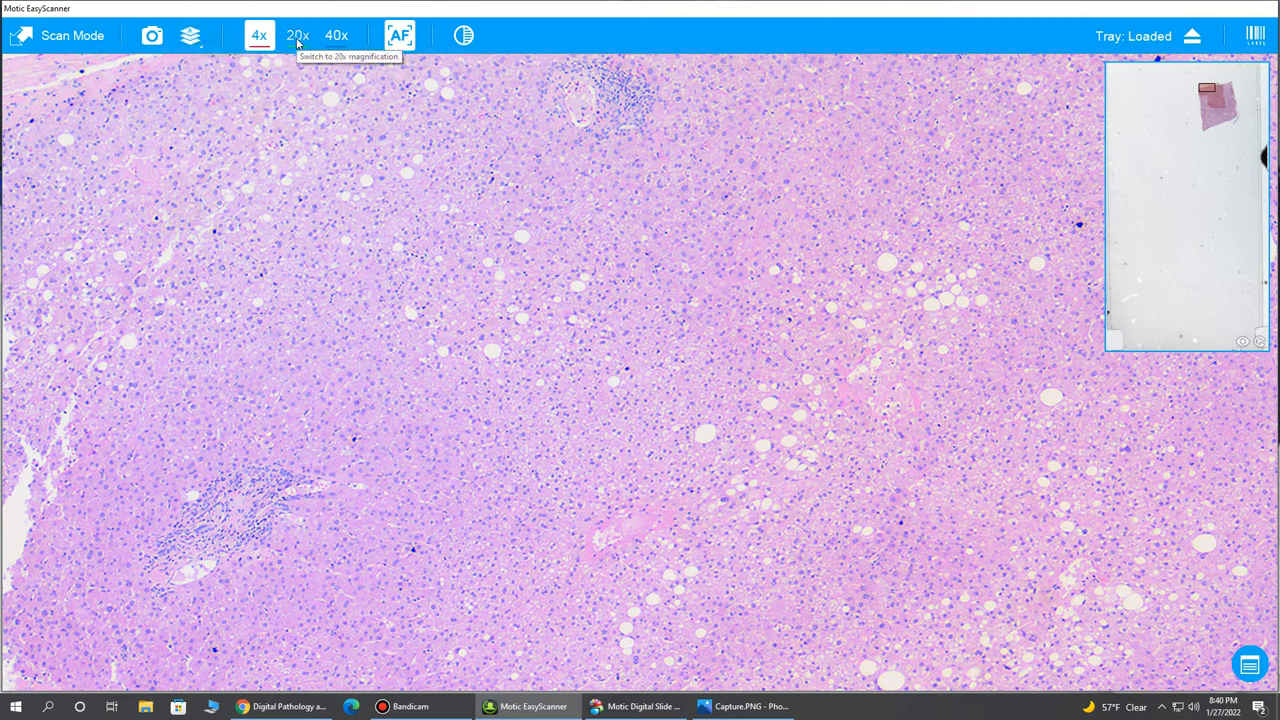
click(298, 35)
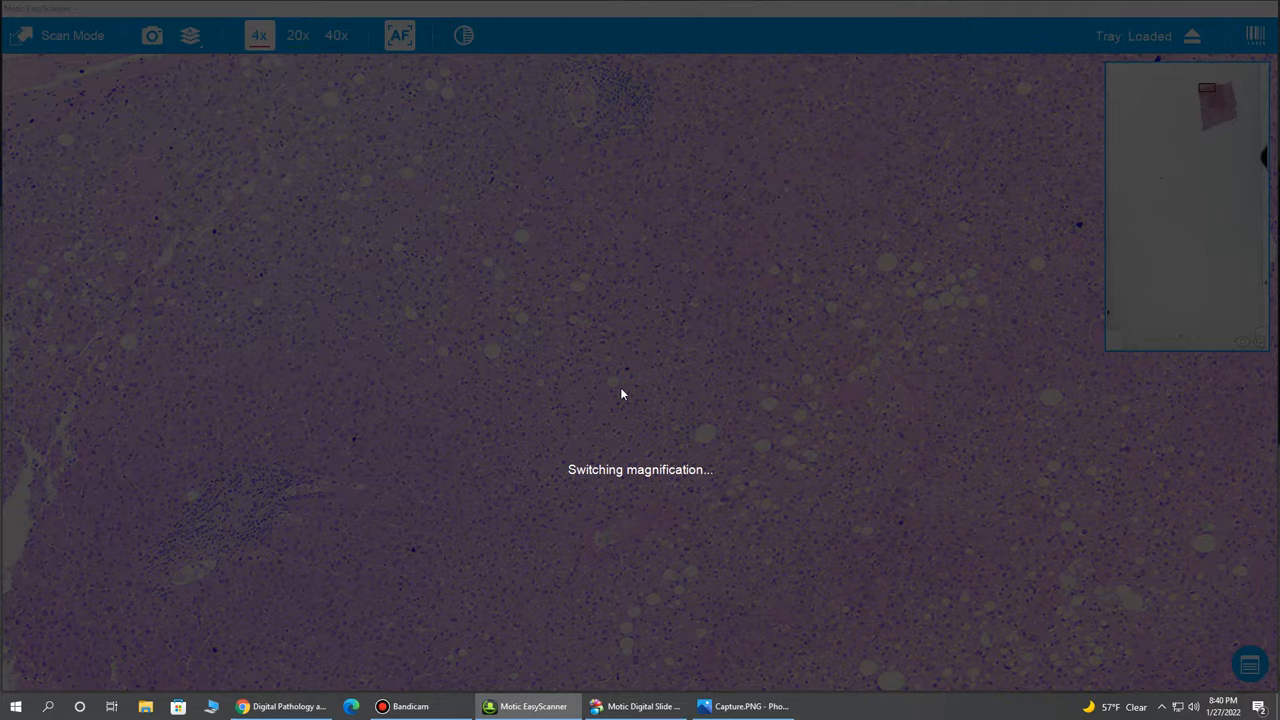
Select 20x in the live-view toolbar to resolve individual liver cells
click(297, 35)
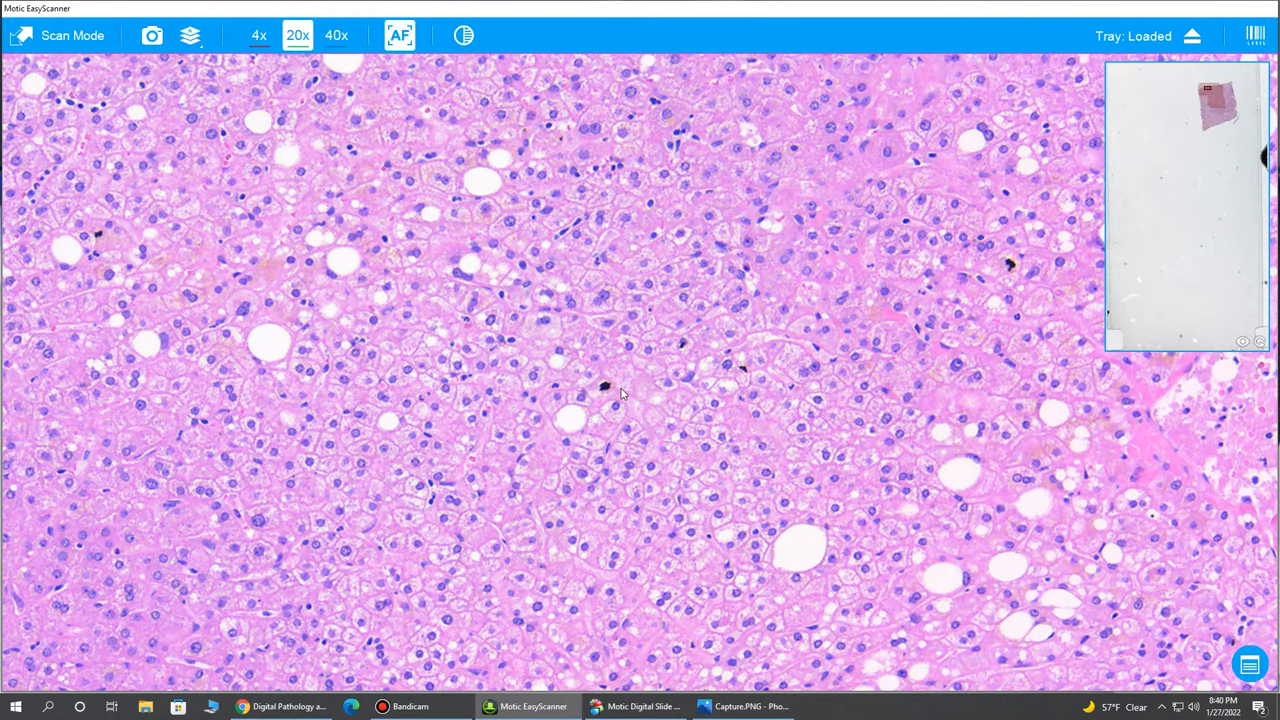
mouse_move(1217, 124)
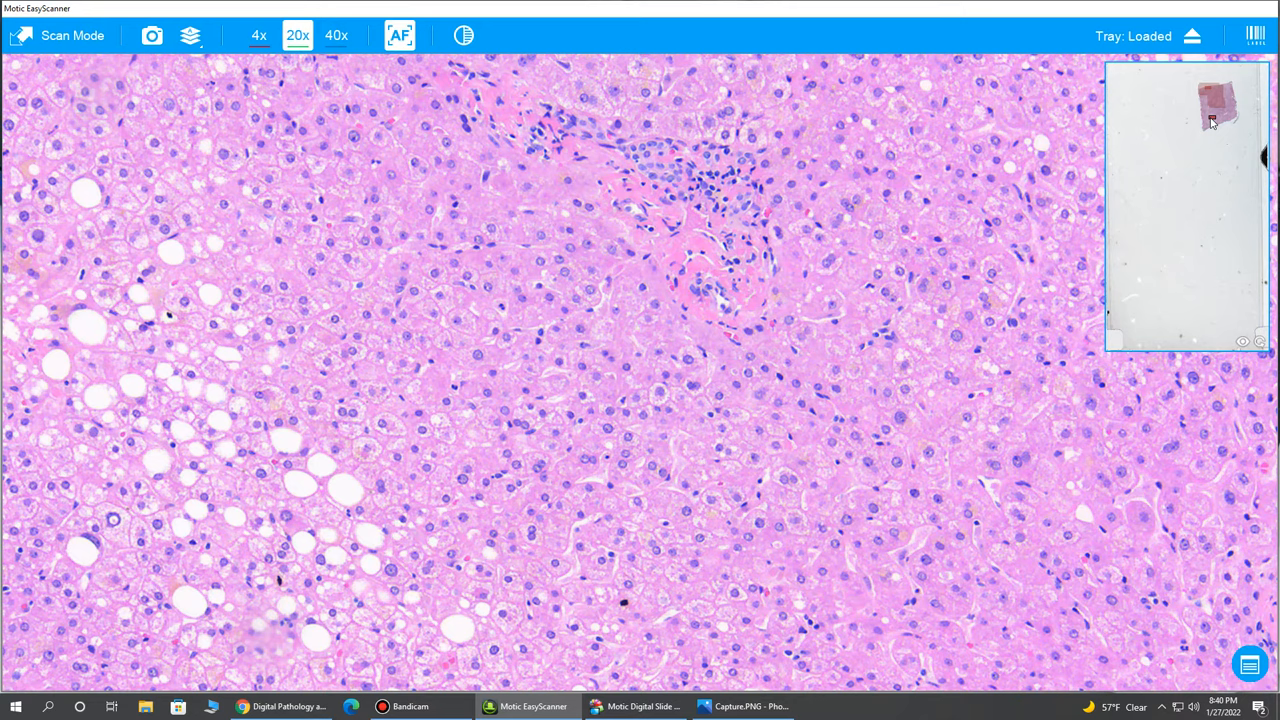
mouse_move(1212, 130)
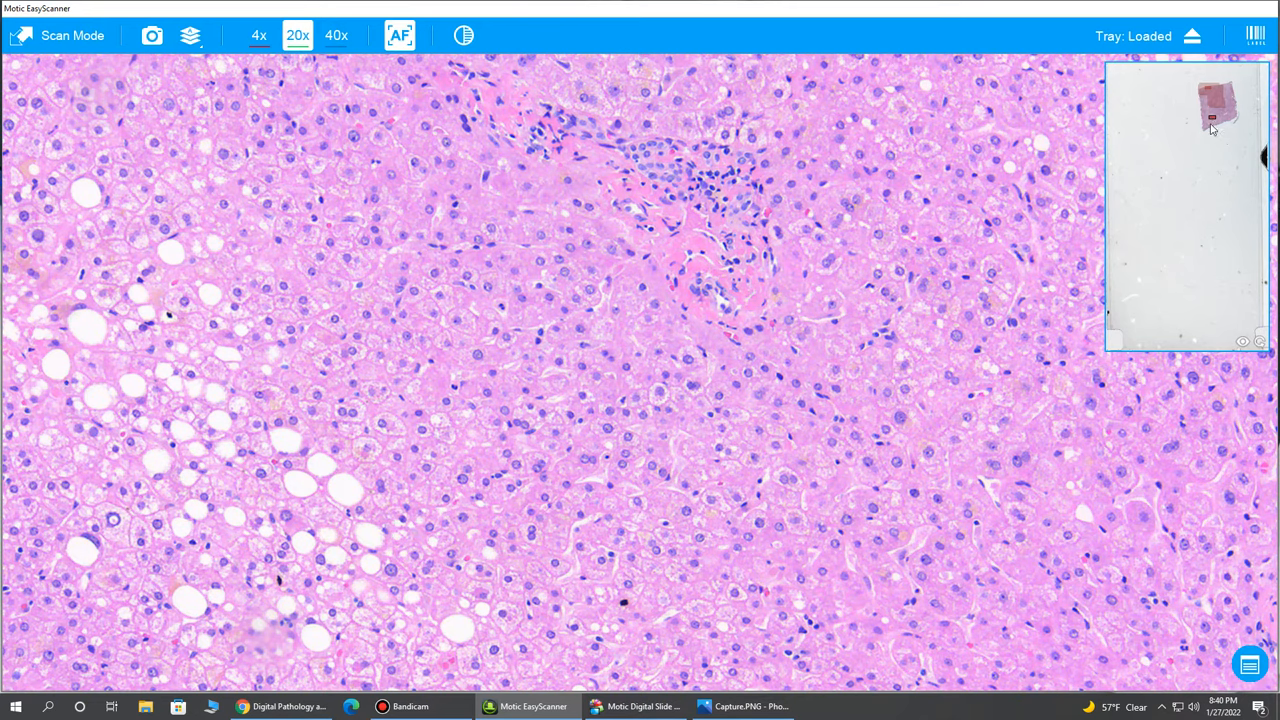
mouse_move(690, 378)
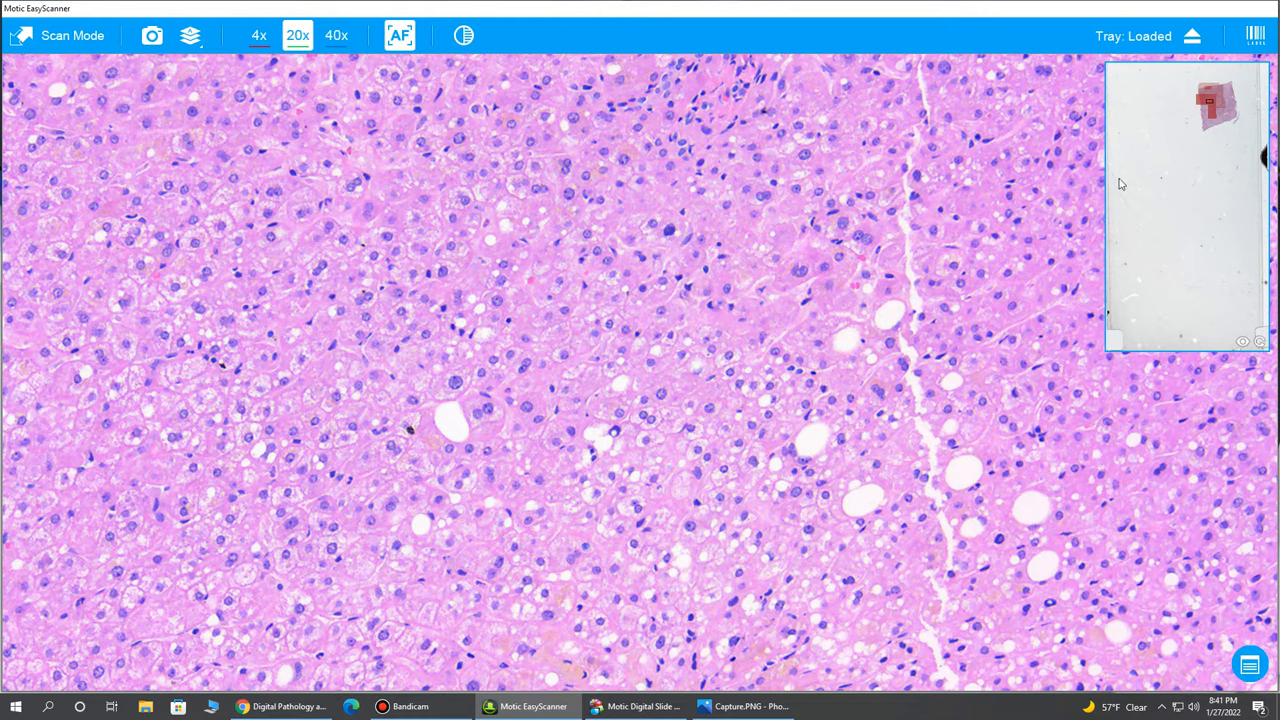
mouse_move(968, 212)
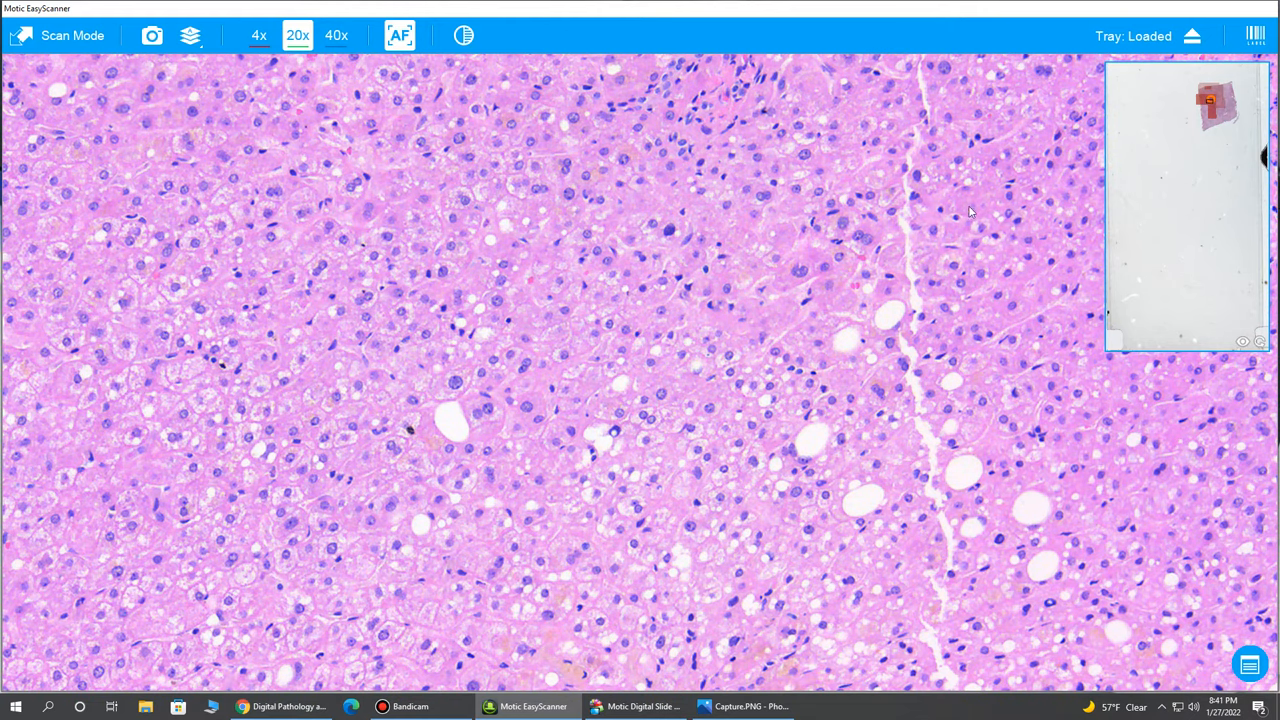
mouse_move(1042, 176)
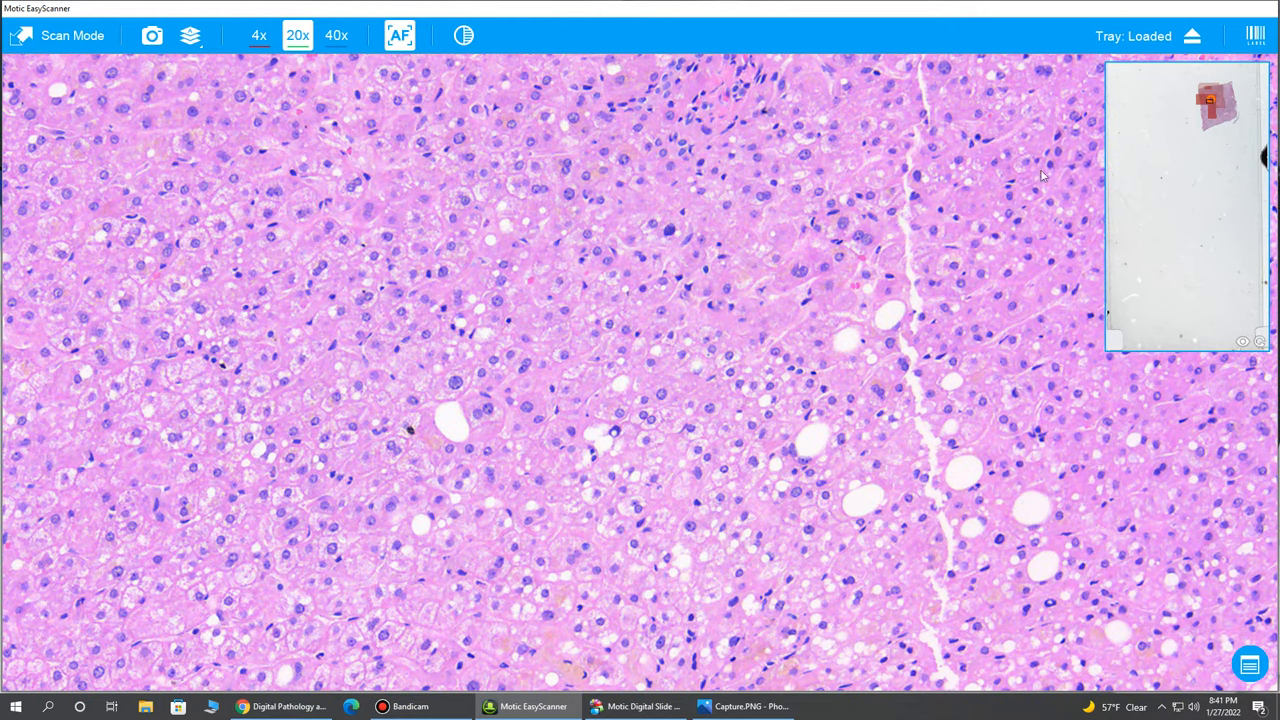
Exit Live Mode back to the main window with 40X standard settings
click(1256, 36)
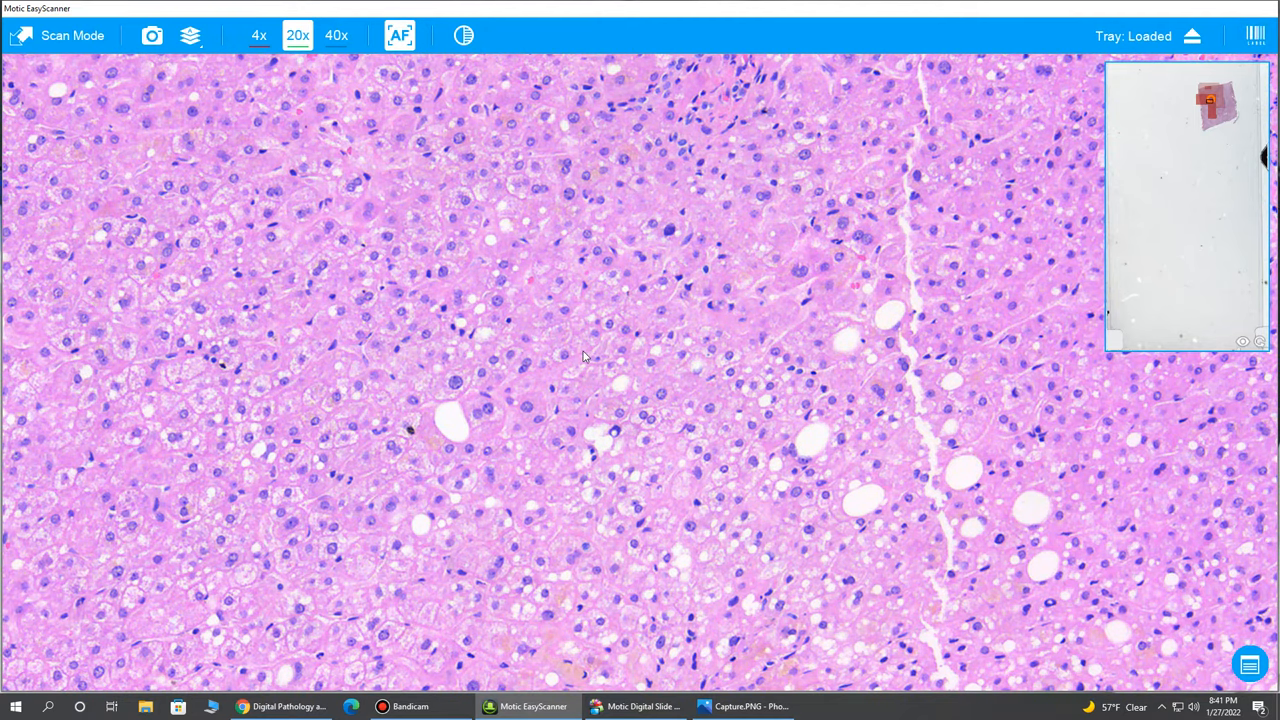
key(a)
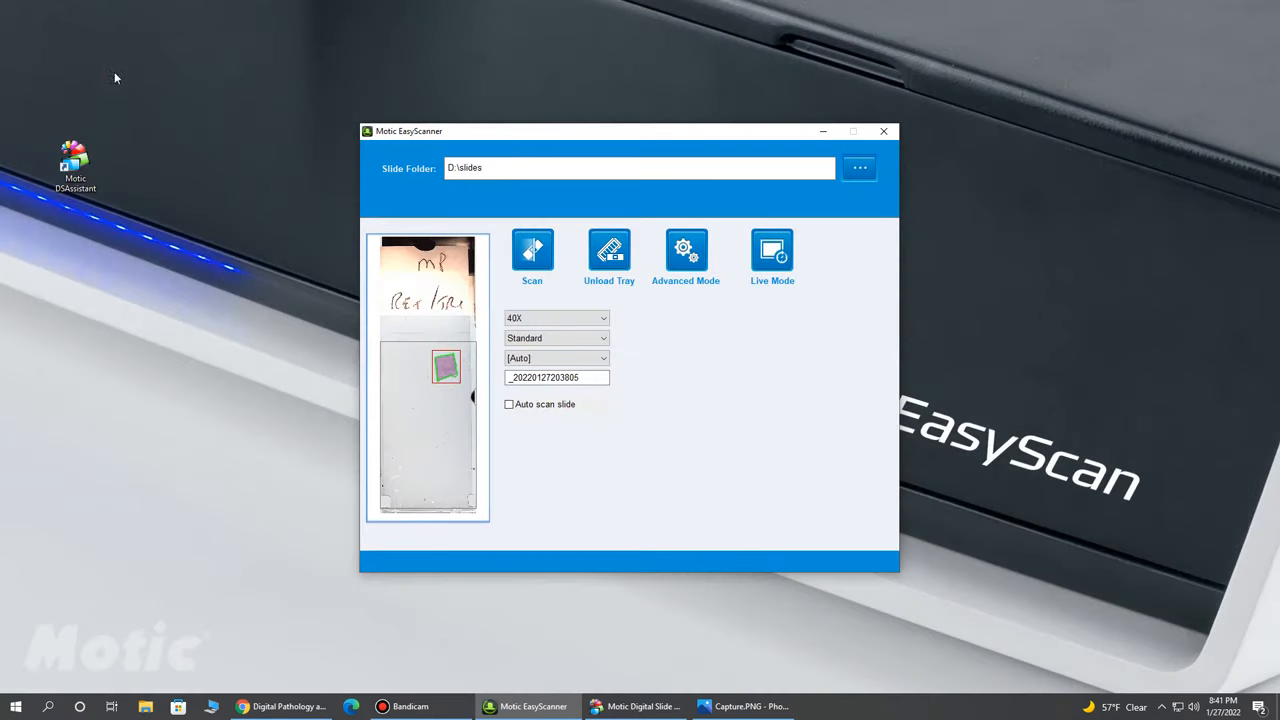
mouse_move(500, 294)
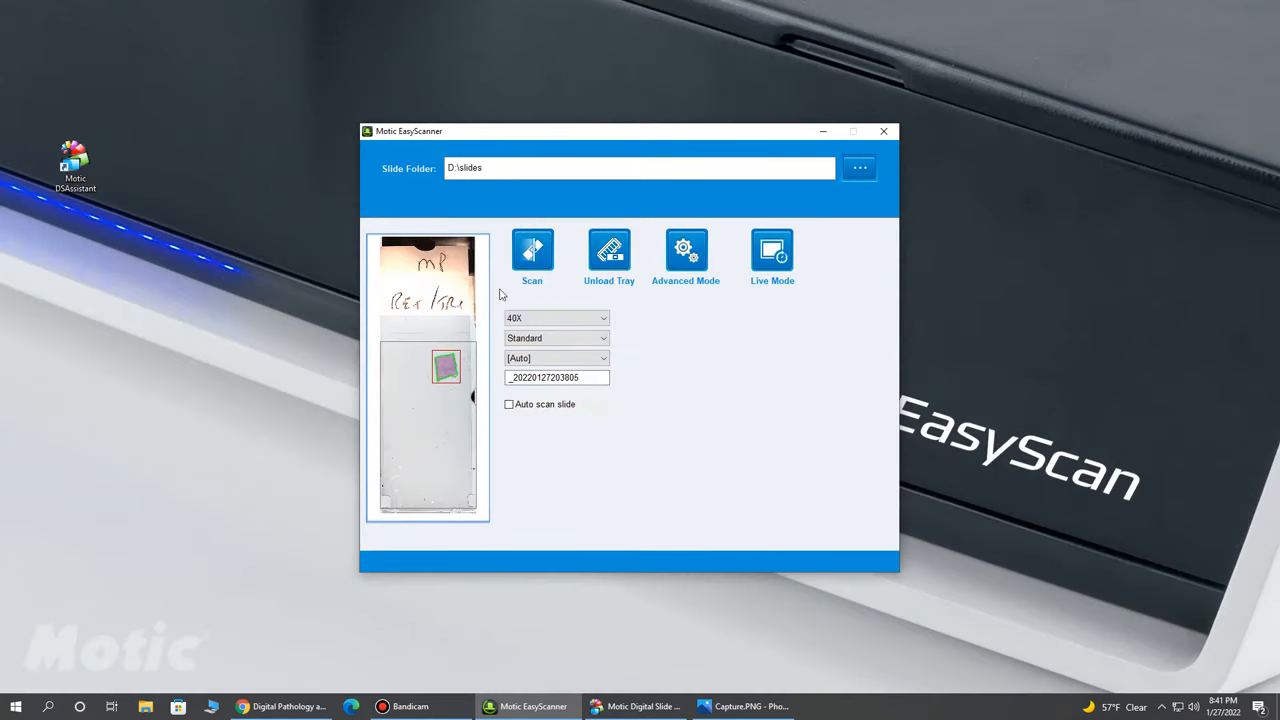
mouse_move(465, 364)
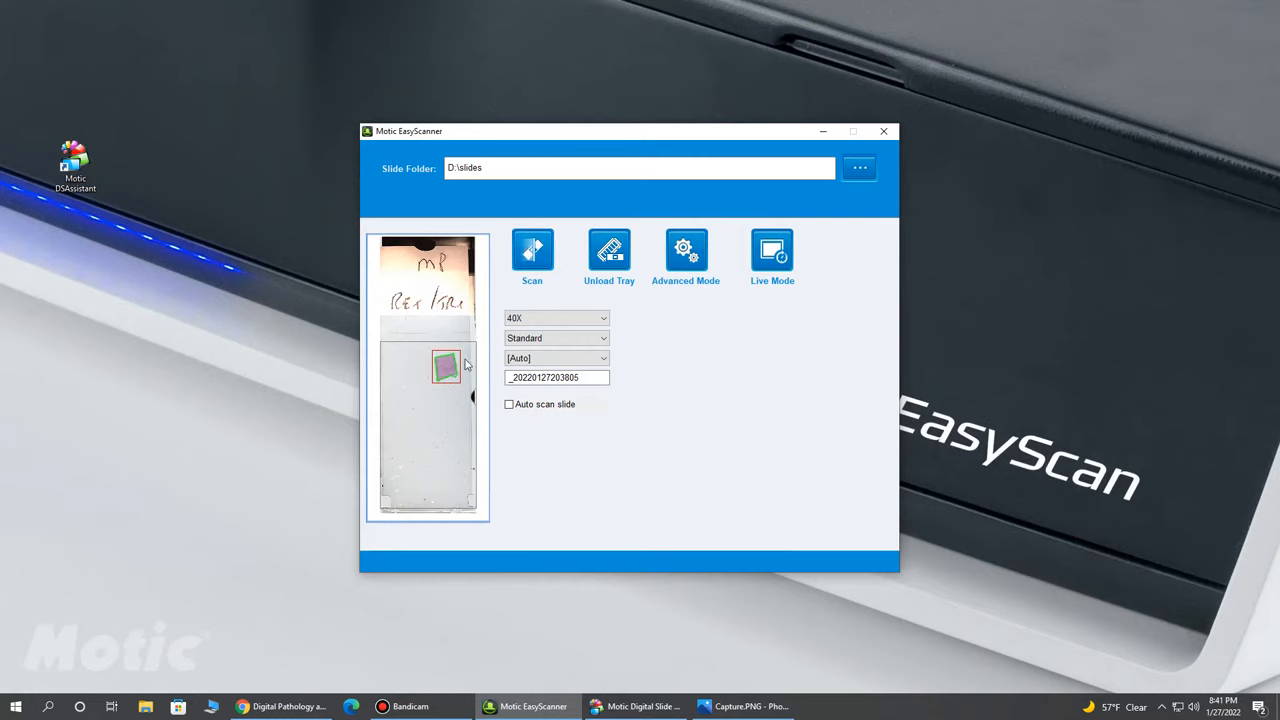
Redraw the scan area as a ~3.6 by 3.4 mm region on the tissue's lower-left edge
double_click(446, 366)
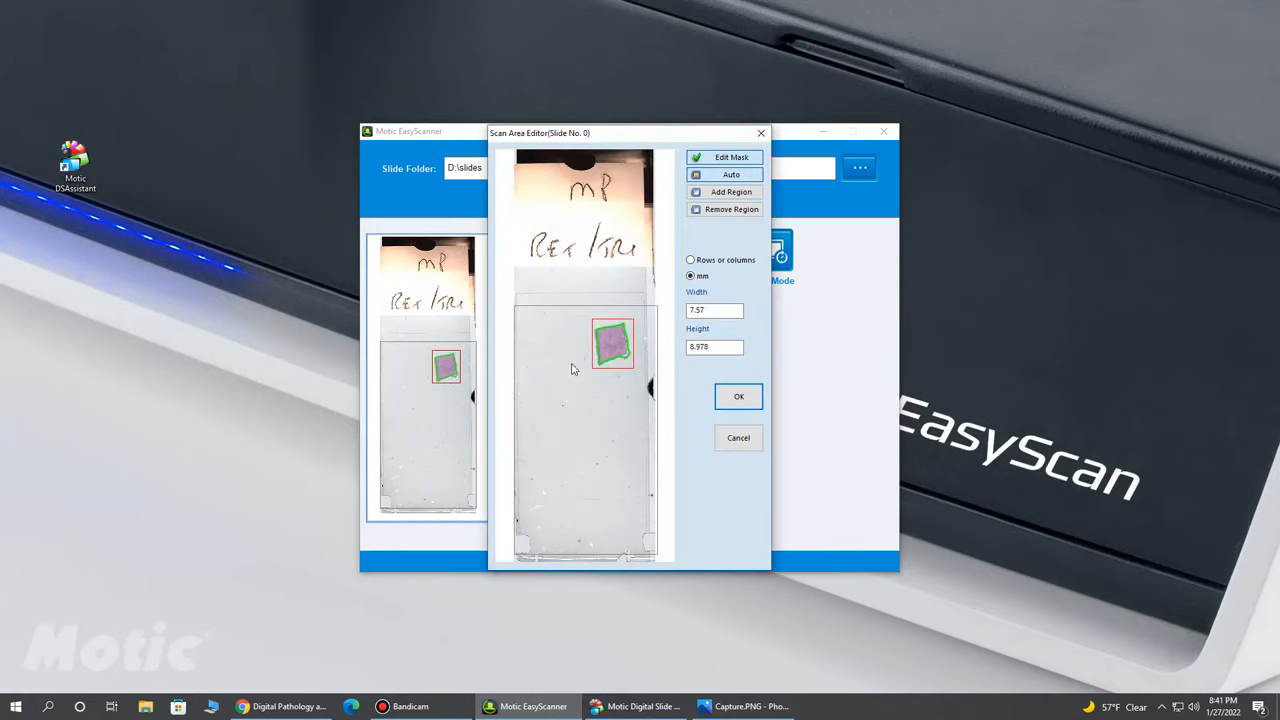
click(731, 209)
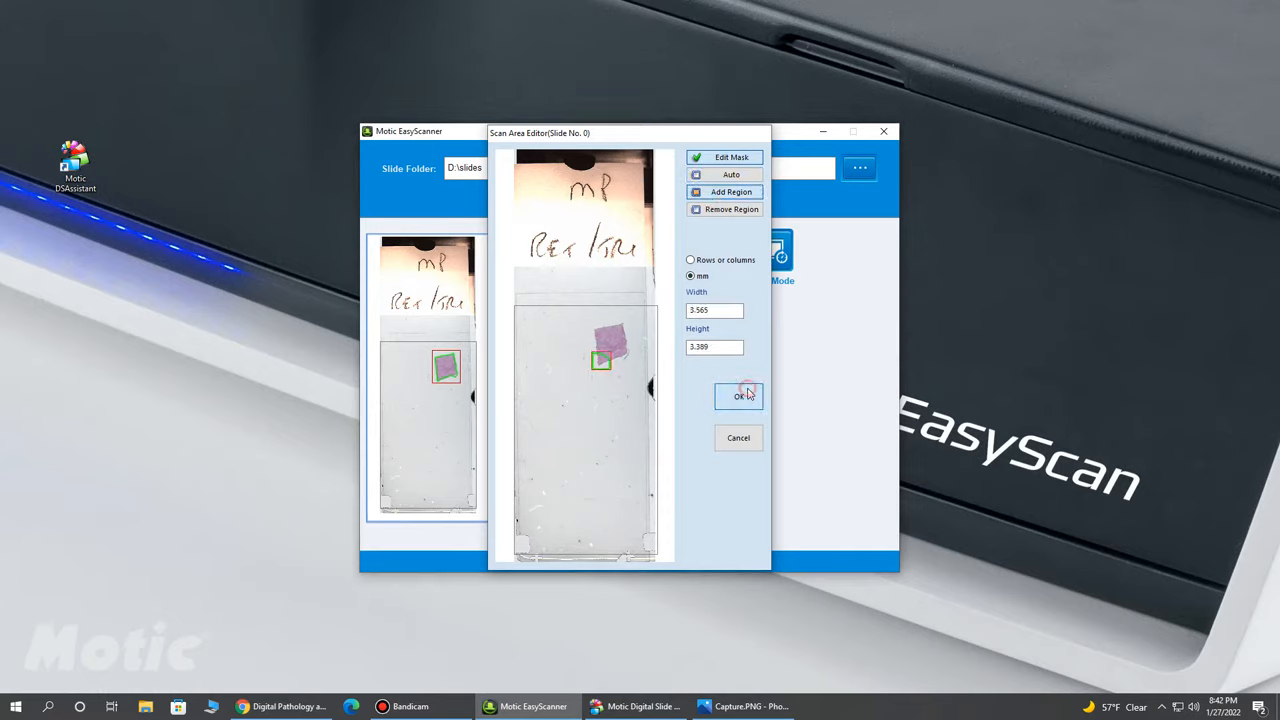
click(738, 396)
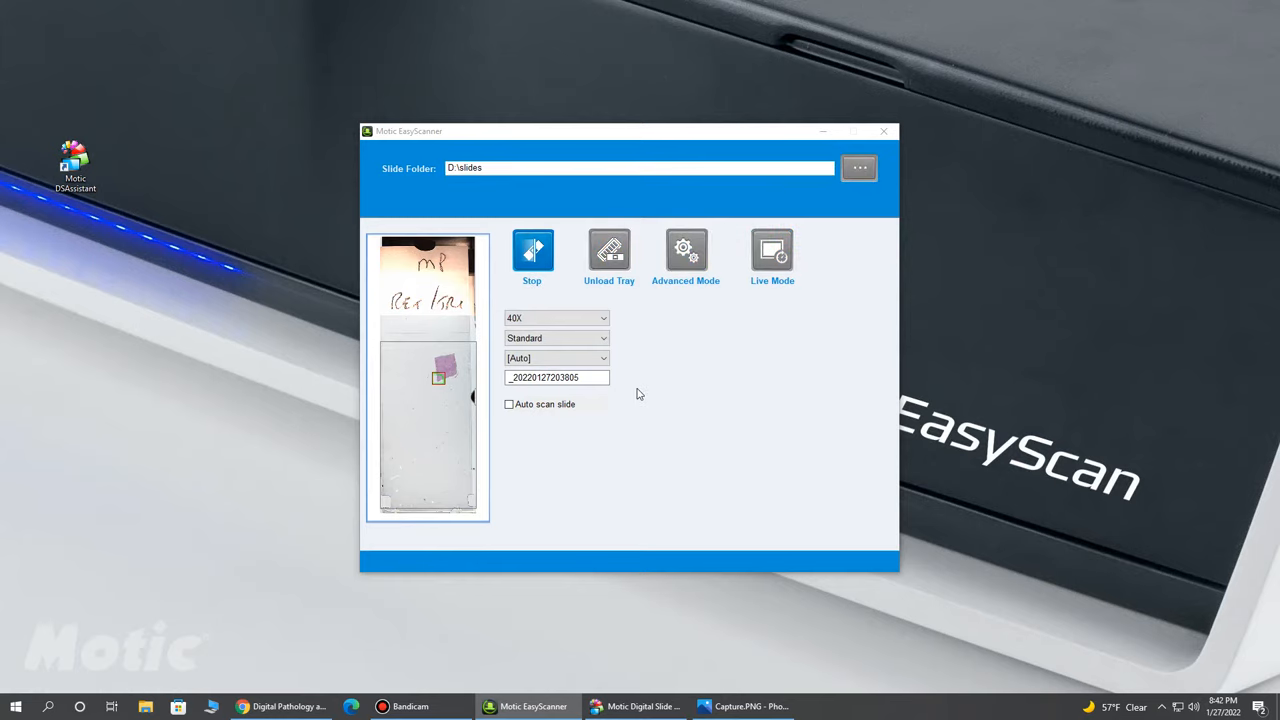
Run the 40X scan to completion and remove the tray when prompted
click(532, 255)
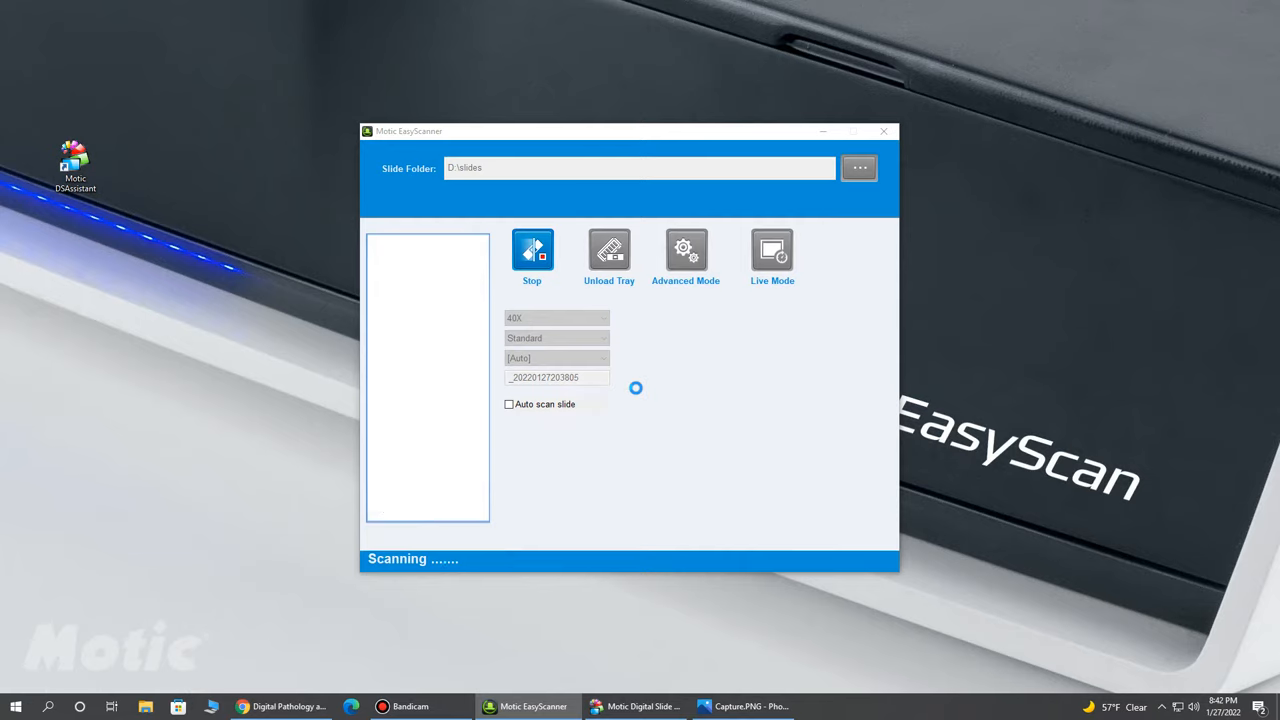
click(532, 255)
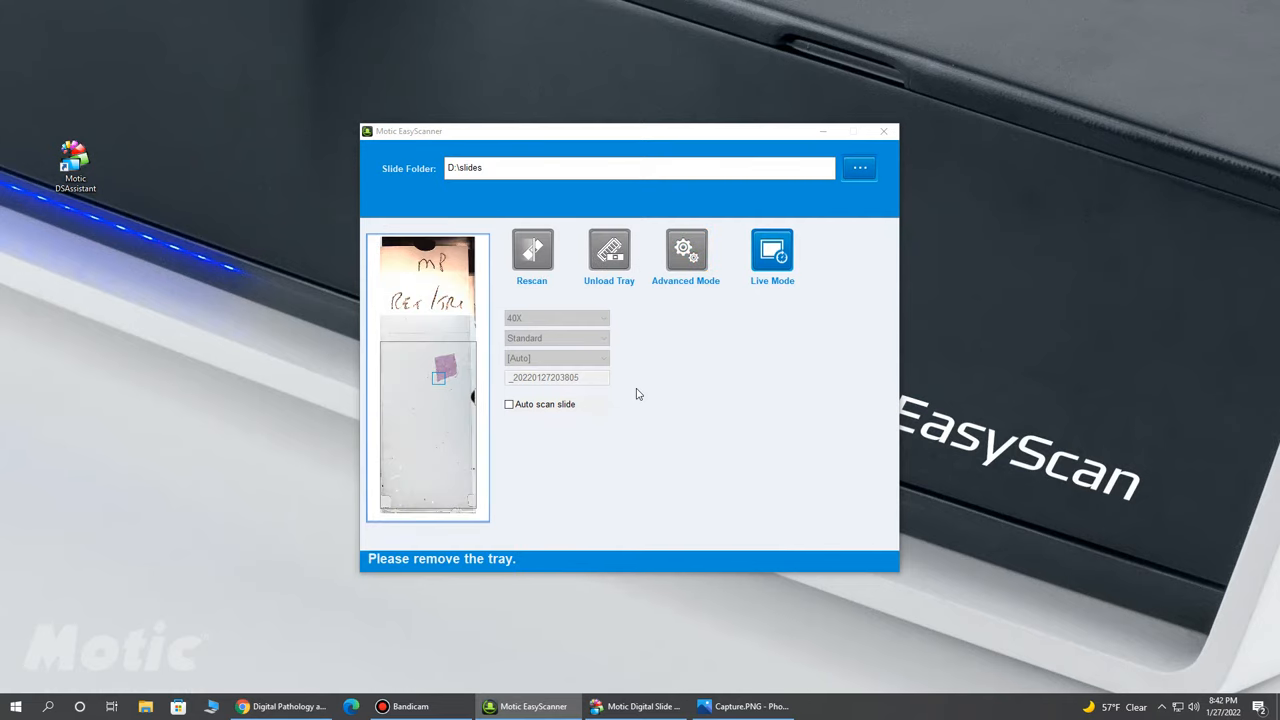
click(609, 255)
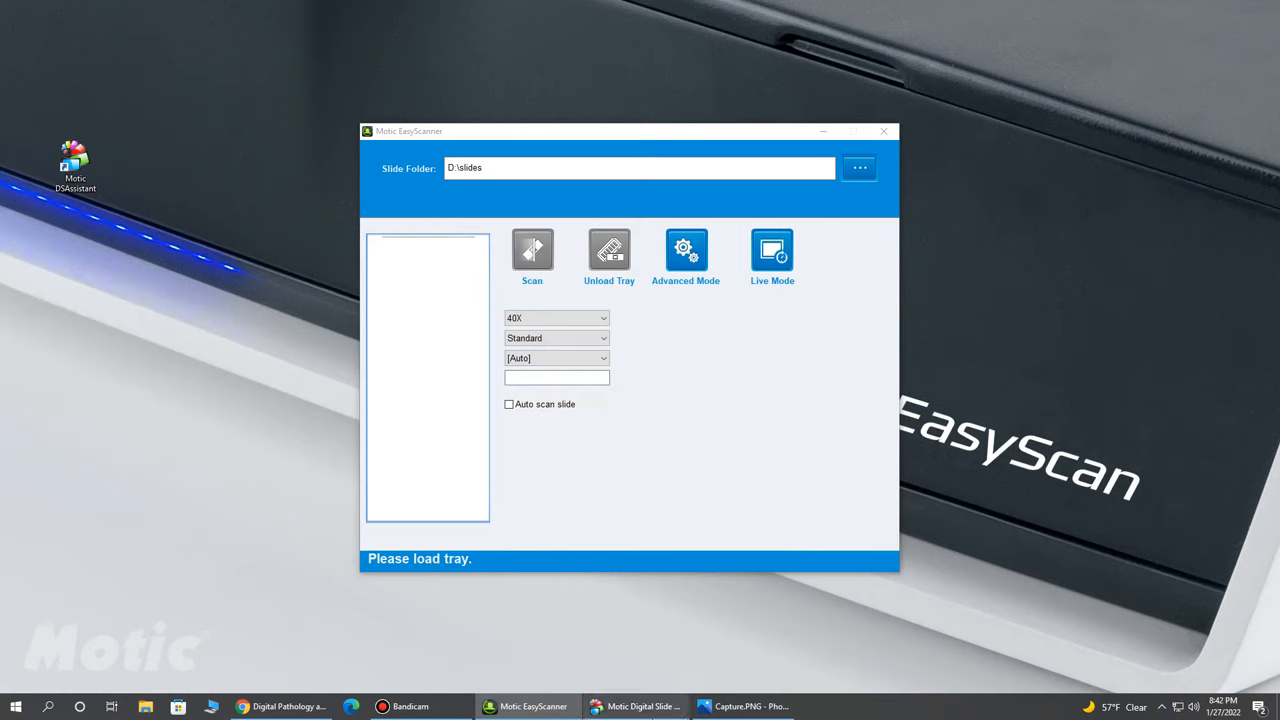
mouse_move(635, 706)
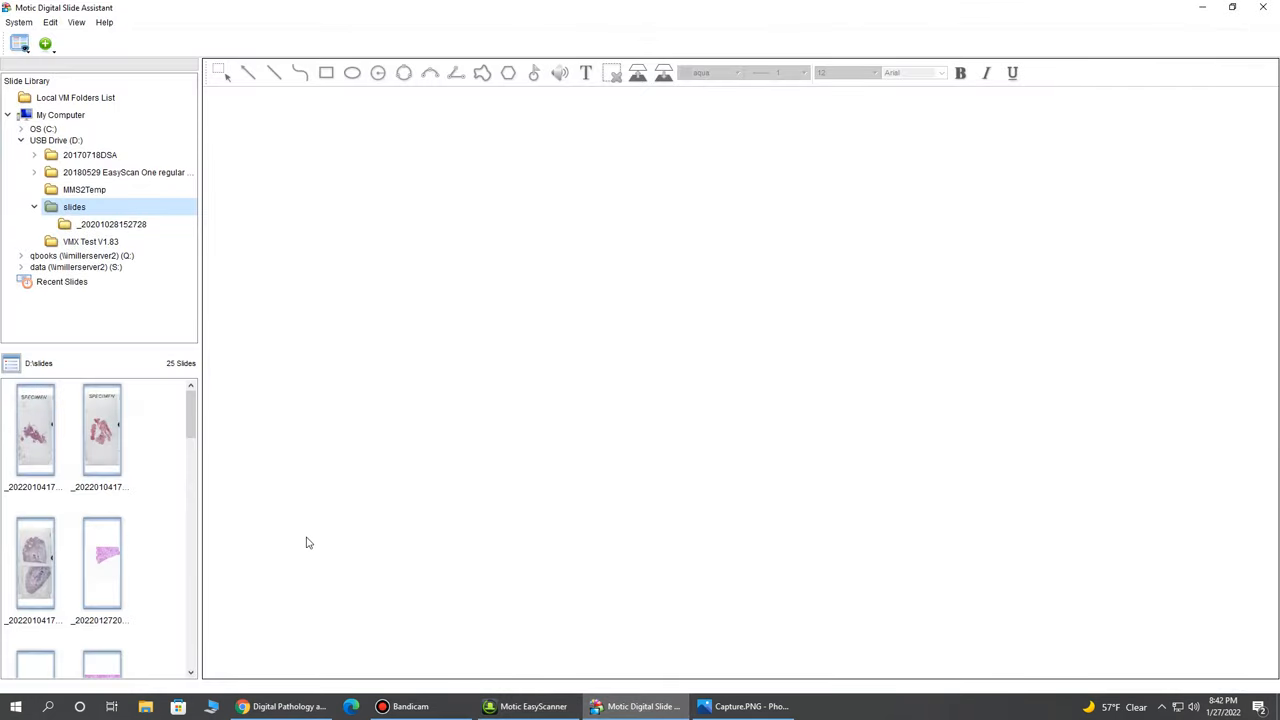
click(533, 706)
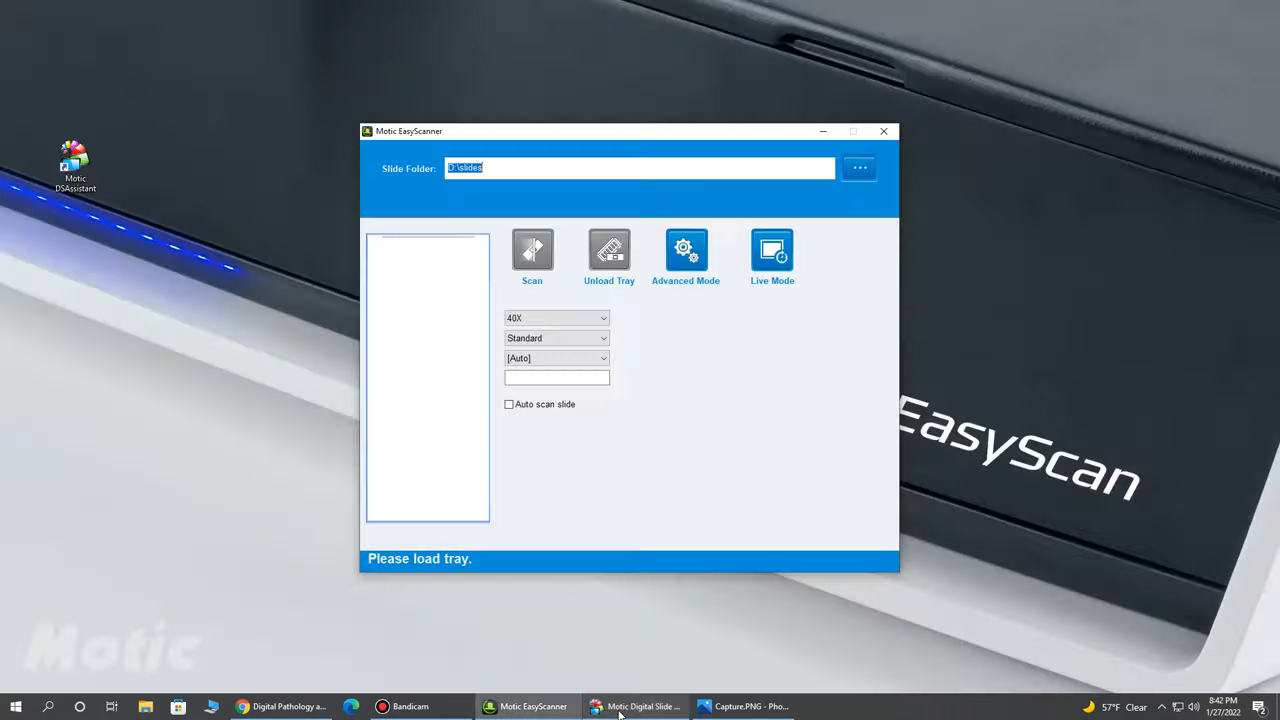
click(635, 706)
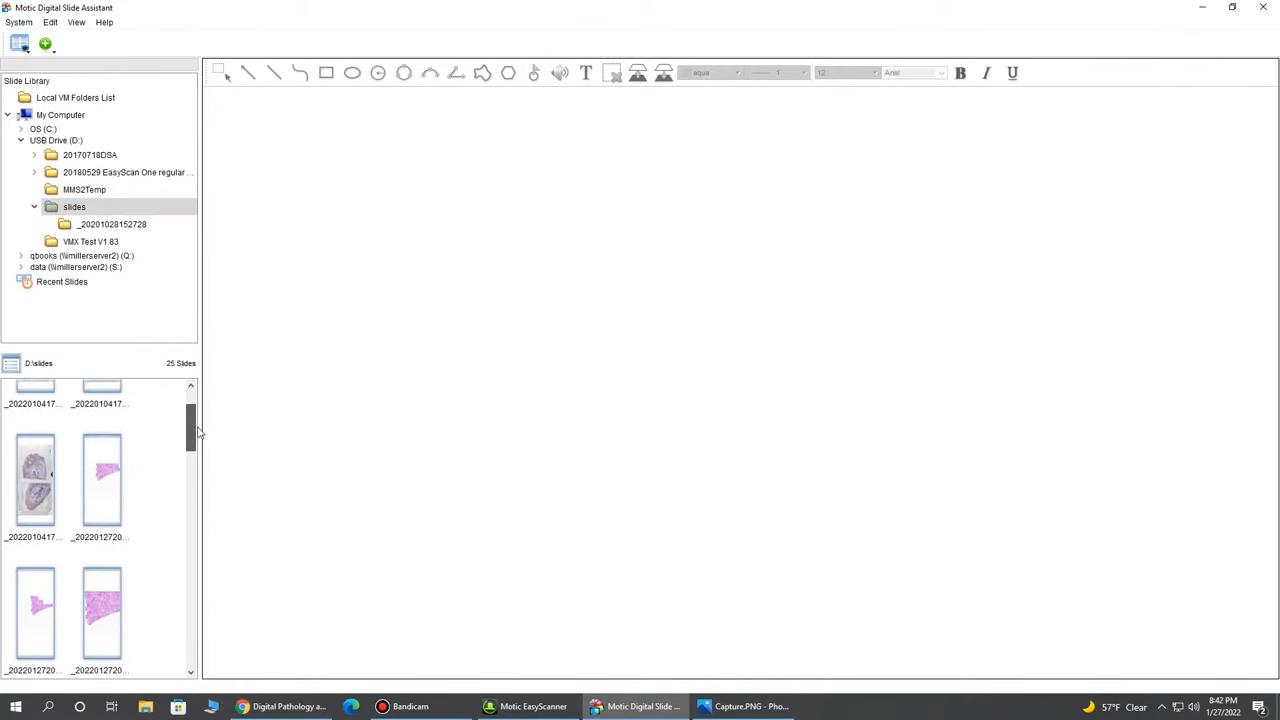
click(101, 480)
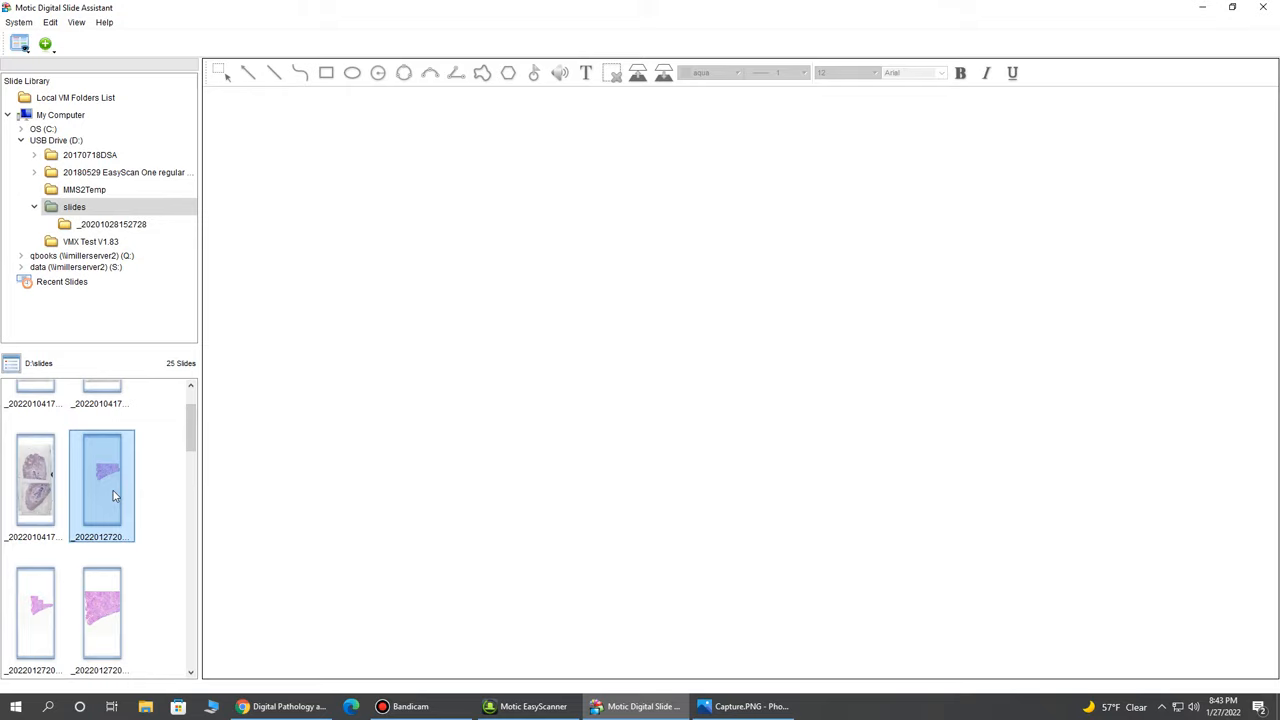
double_click(101, 483)
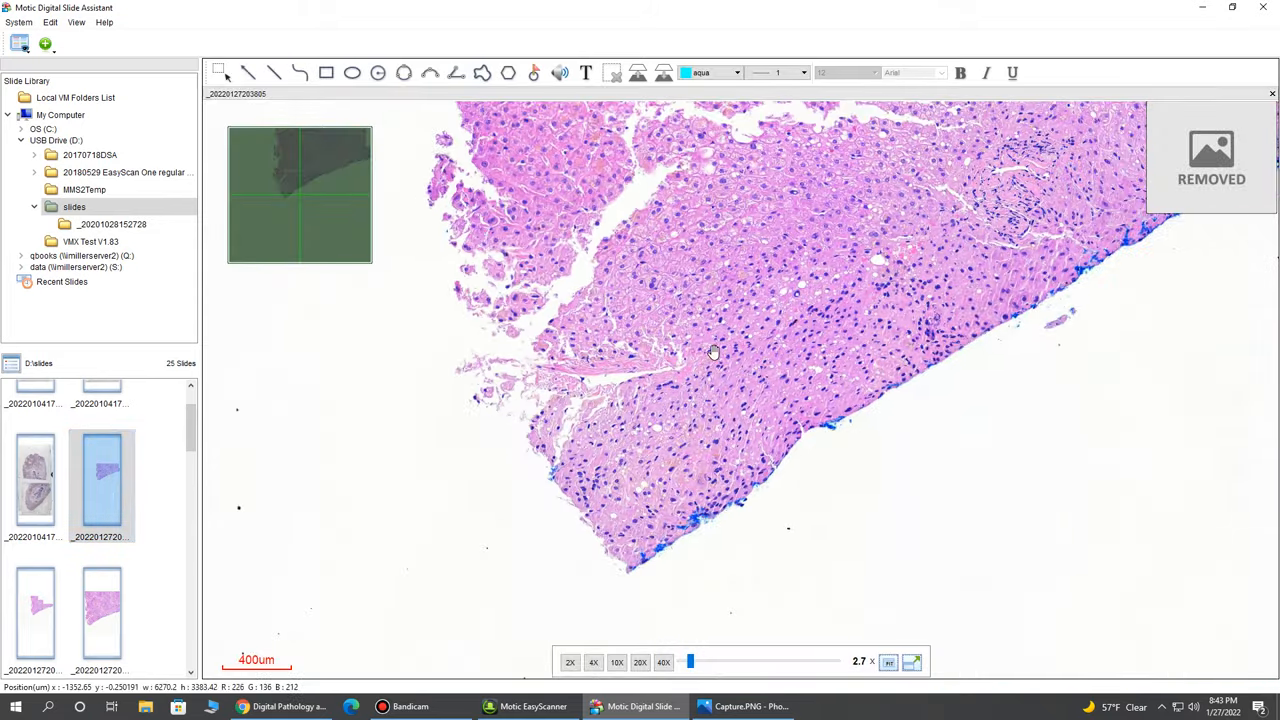
drag(713, 352, 740, 307)
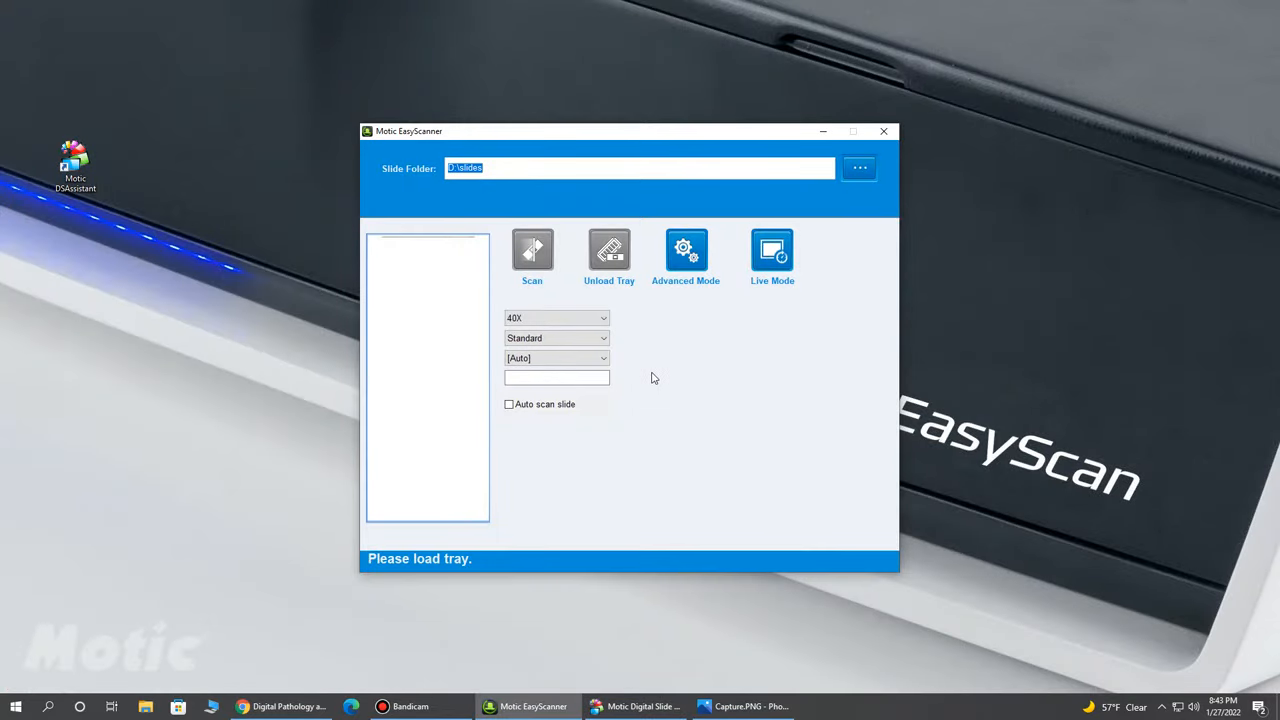
mouse_move(630, 377)
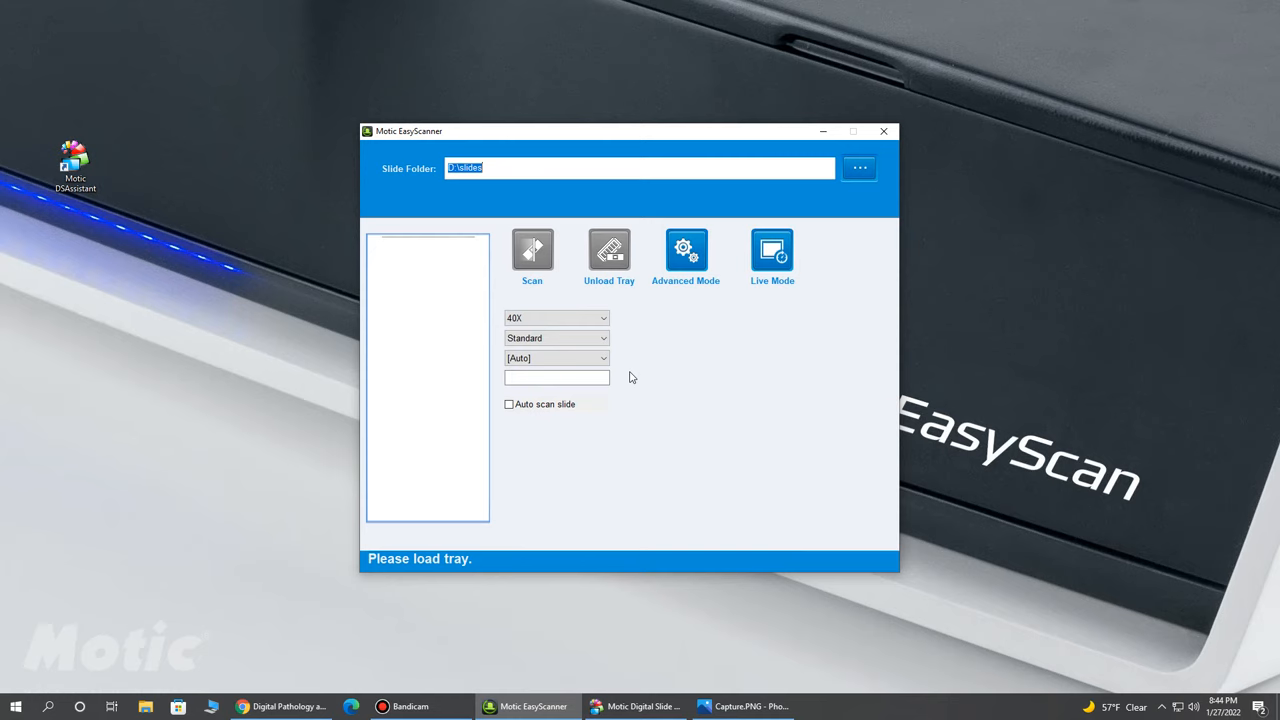
mouse_move(793, 396)
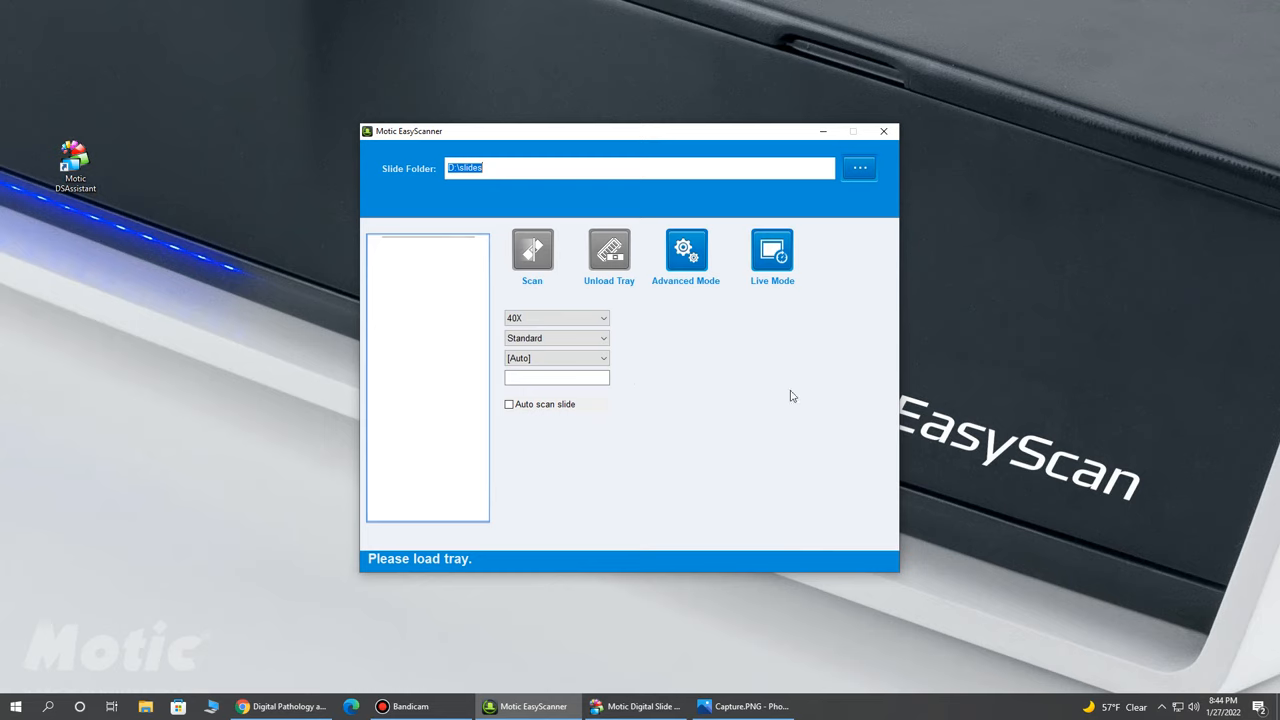